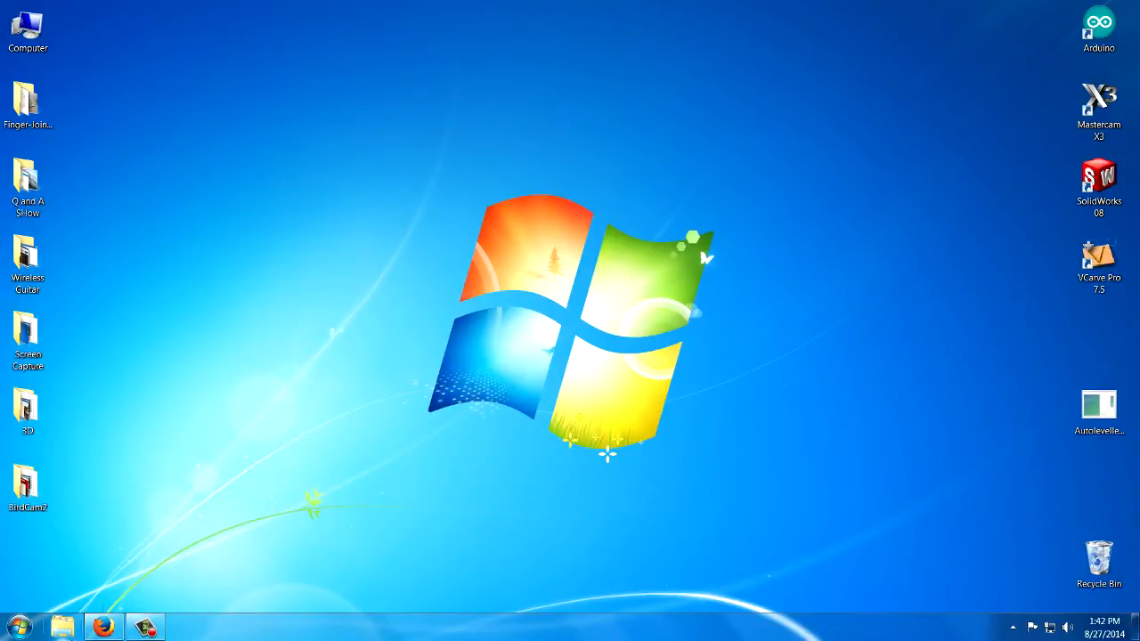
mouse_move(82, 627)
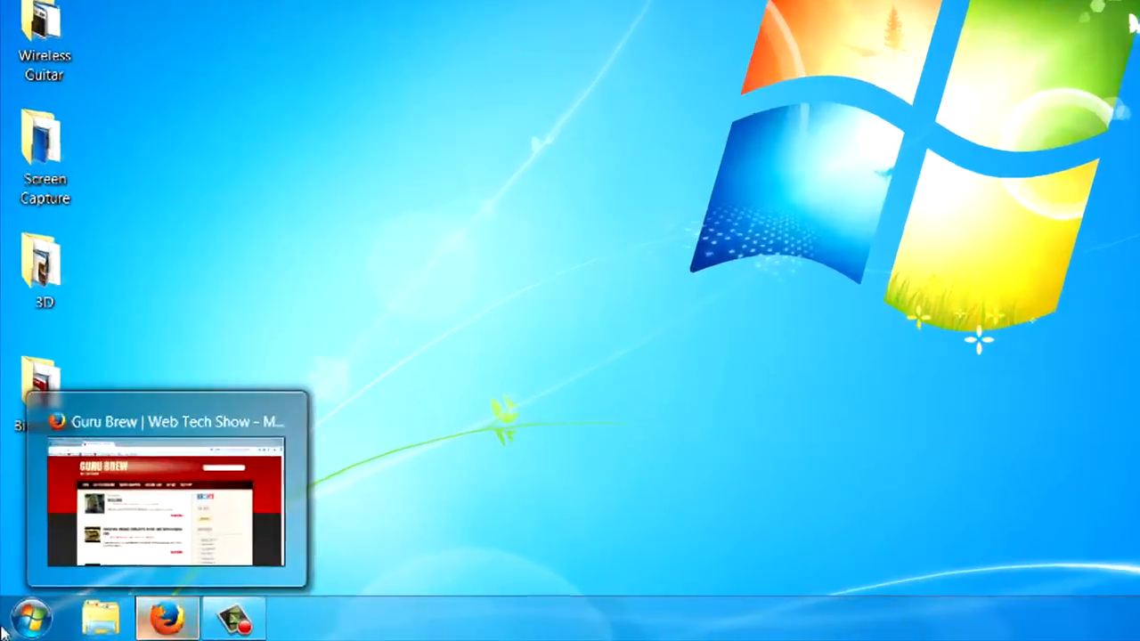
- Launch Problem Steps Recorder by searching 'psr' from the Start menu
left_click(34, 614)
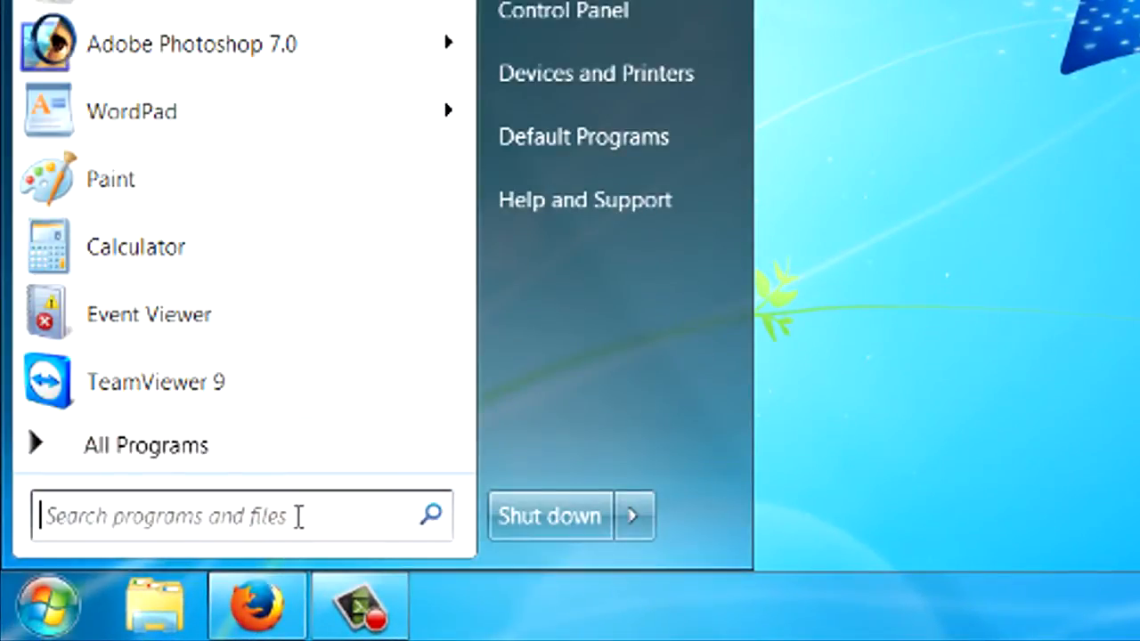
left_click(178, 516)
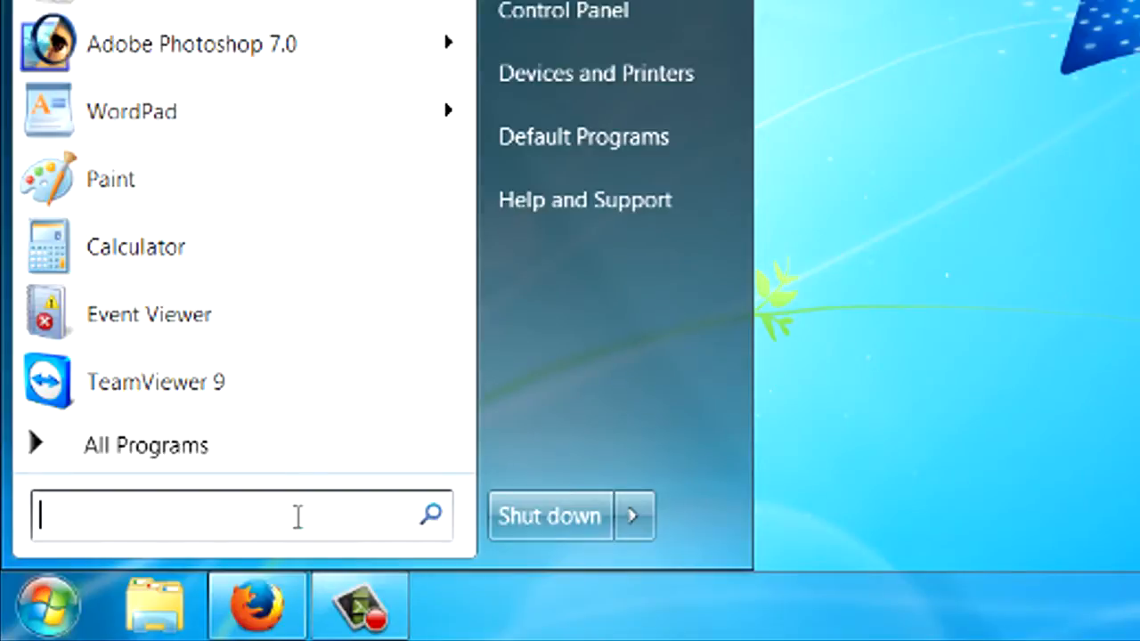
type("psr")
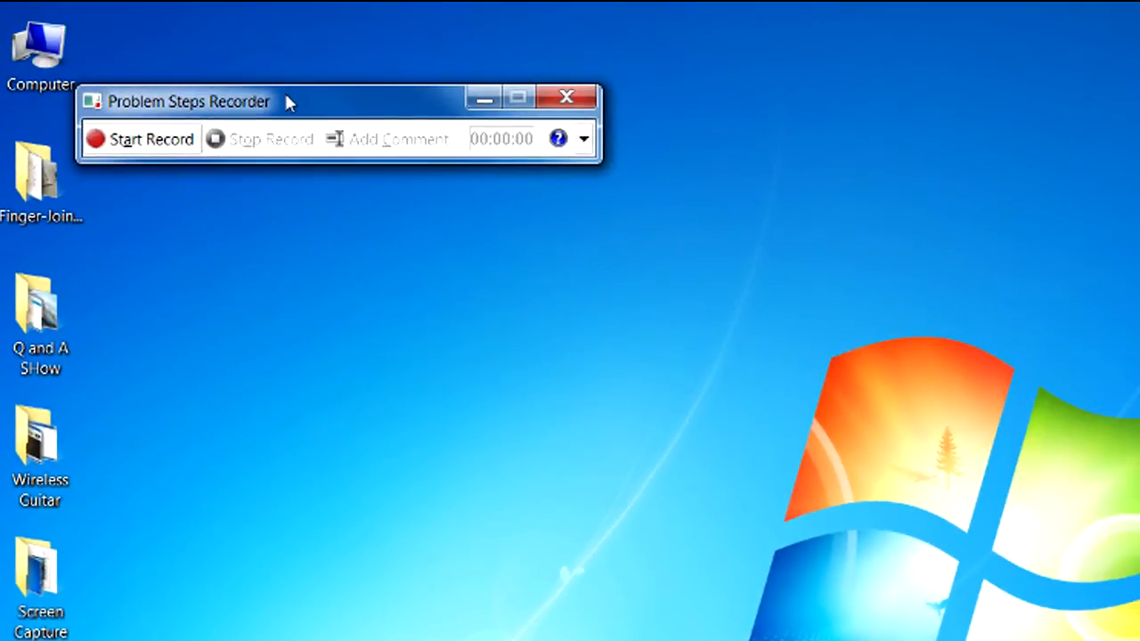
- Move the recorder to the top of the desktop, start recording and accept the administrator warning
left_click_drag(187, 100, 436, 66)
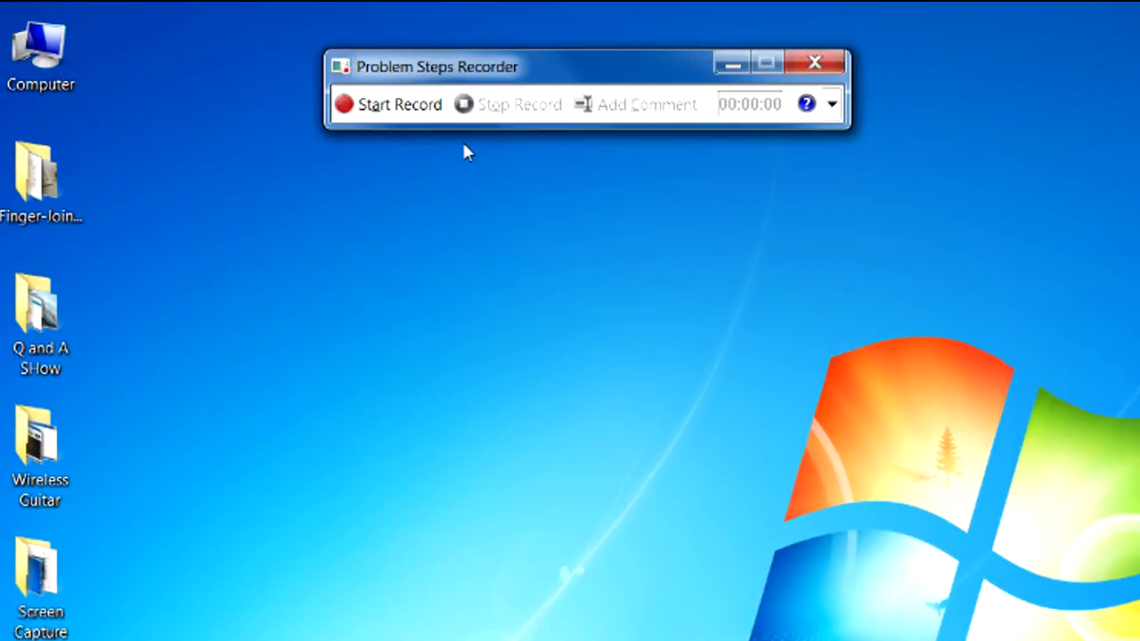
mouse_move(374, 110)
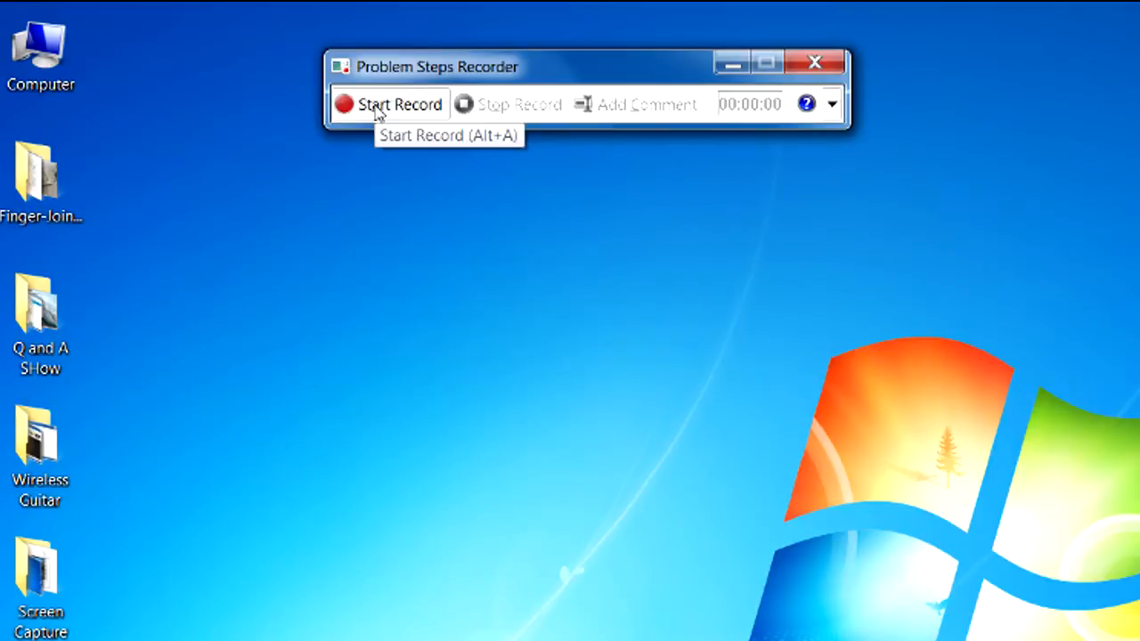
mouse_move(402, 143)
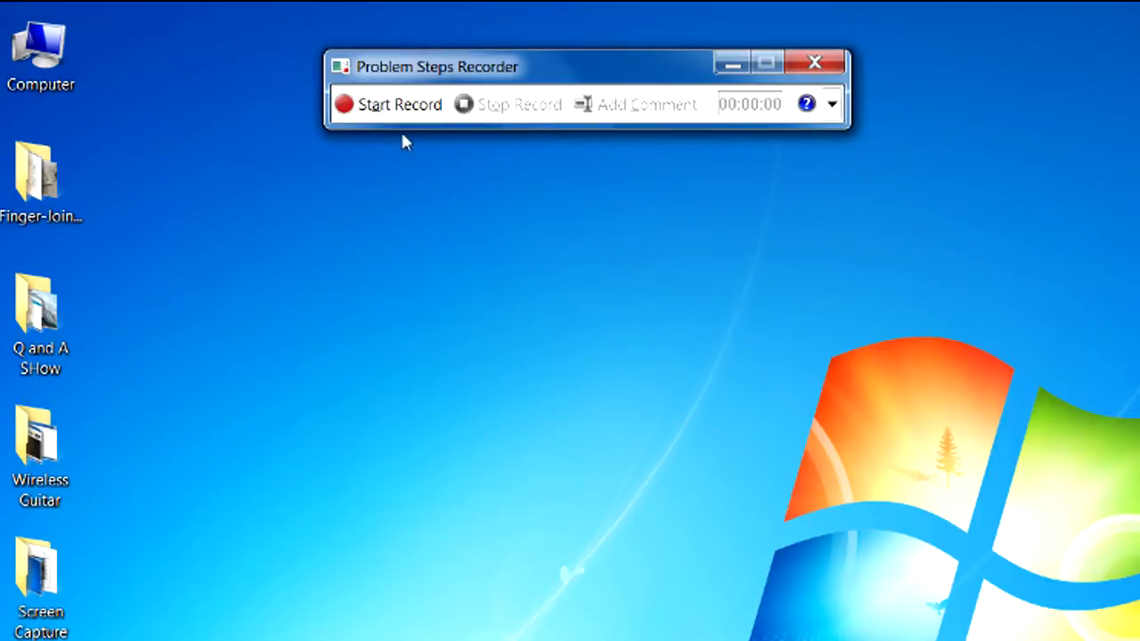
mouse_move(401, 106)
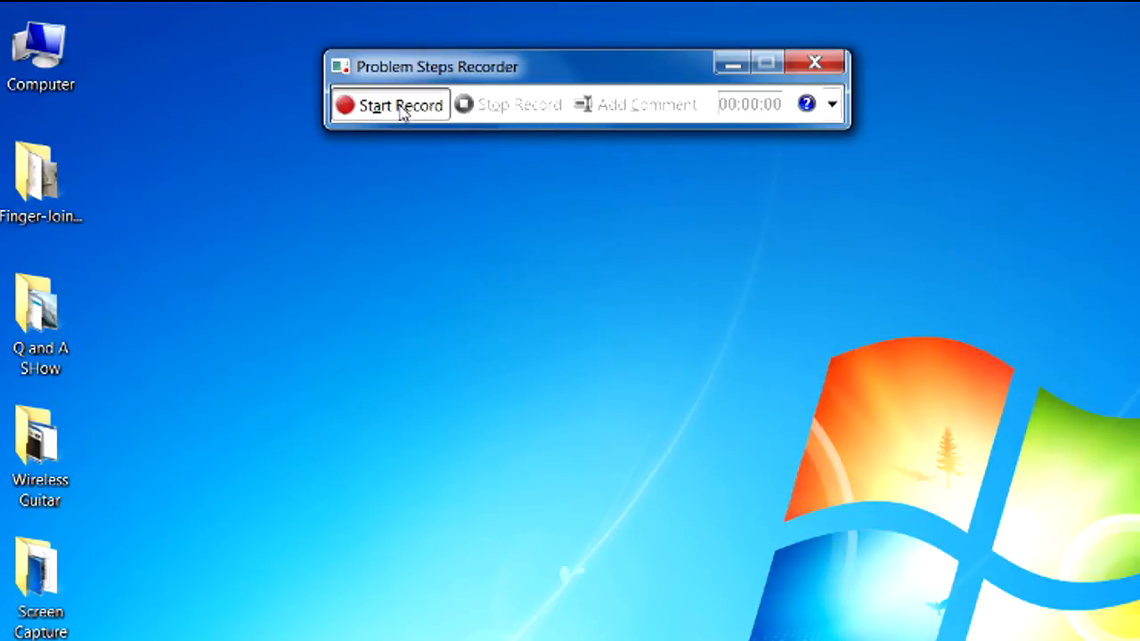
left_click(388, 104)
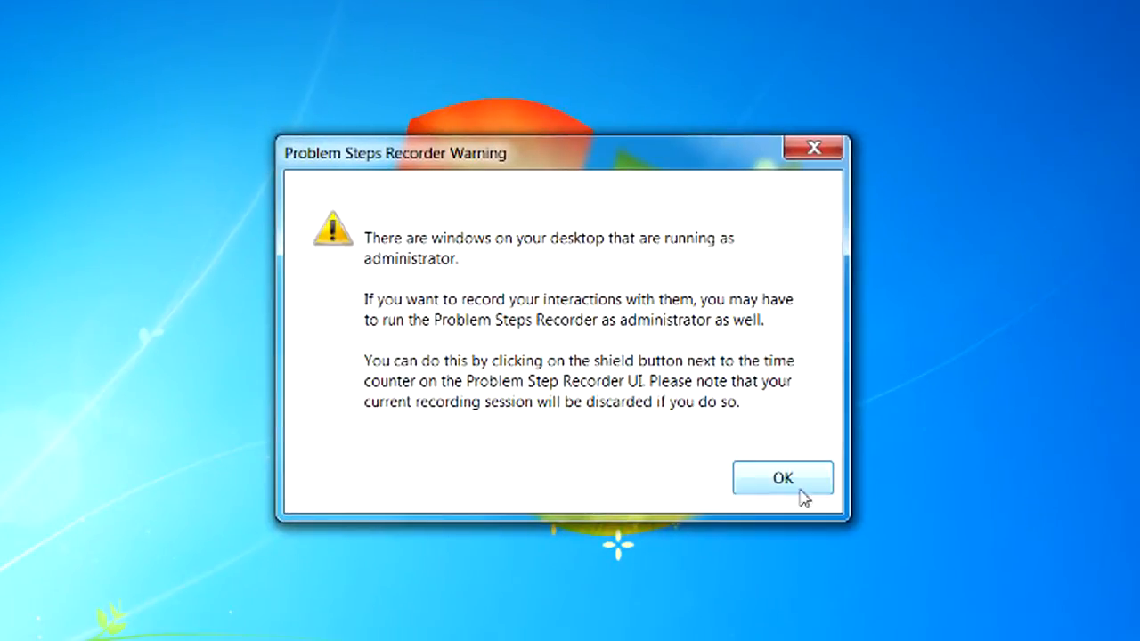
left_click(781, 477)
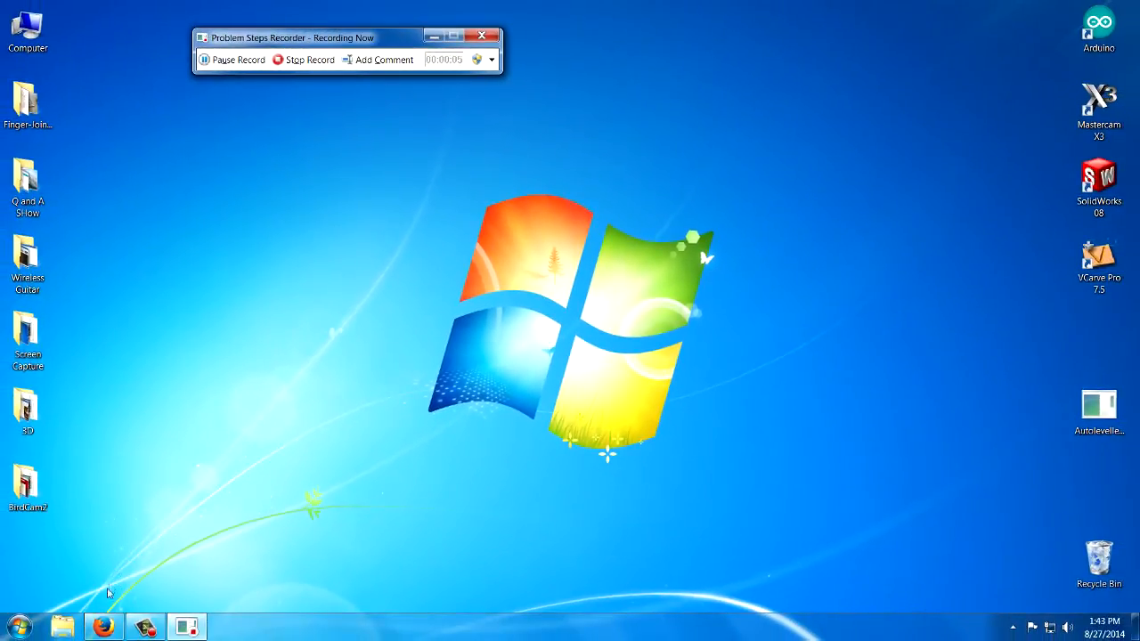
- Bring up Firefox on the Guru Brew site and go to the Facebook page's Photos
left_click(106, 627)
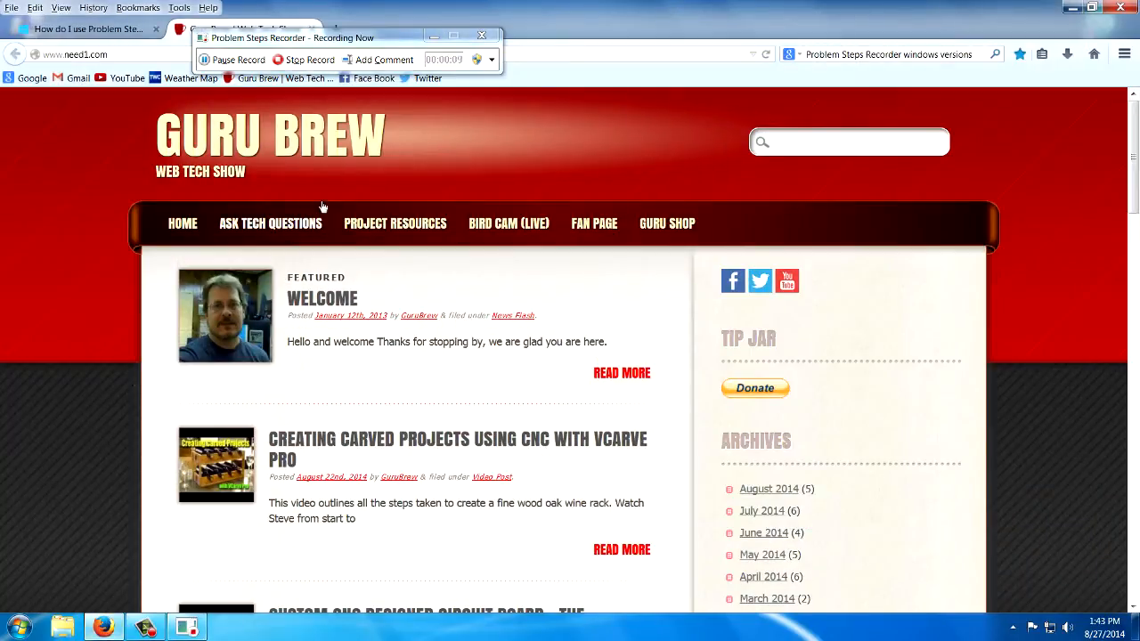
mouse_move(283, 182)
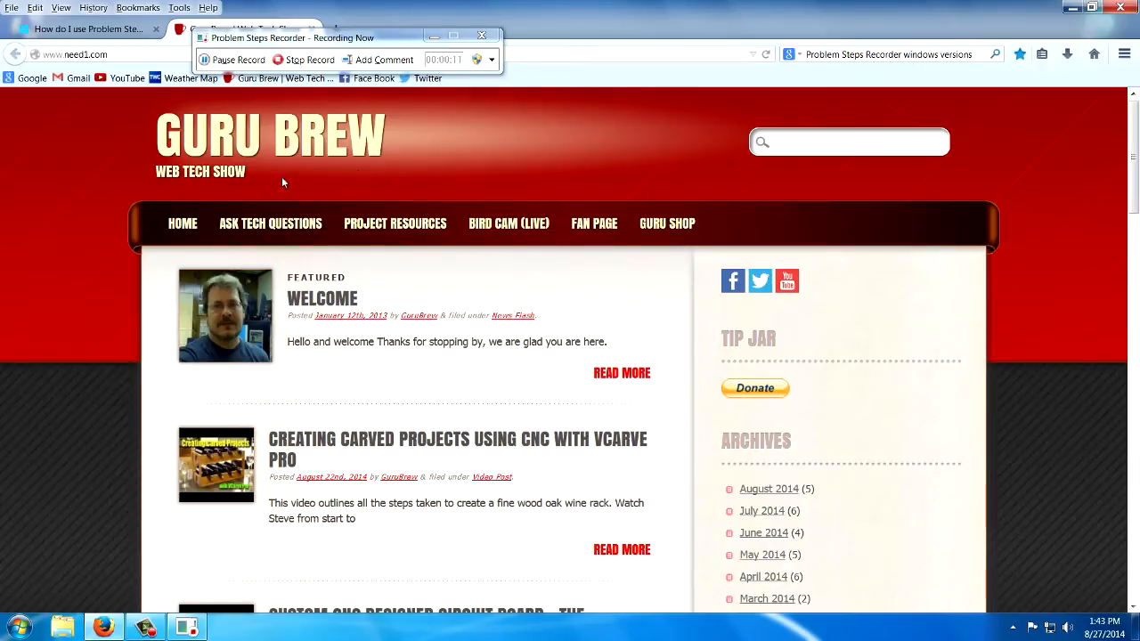
mouse_move(500, 103)
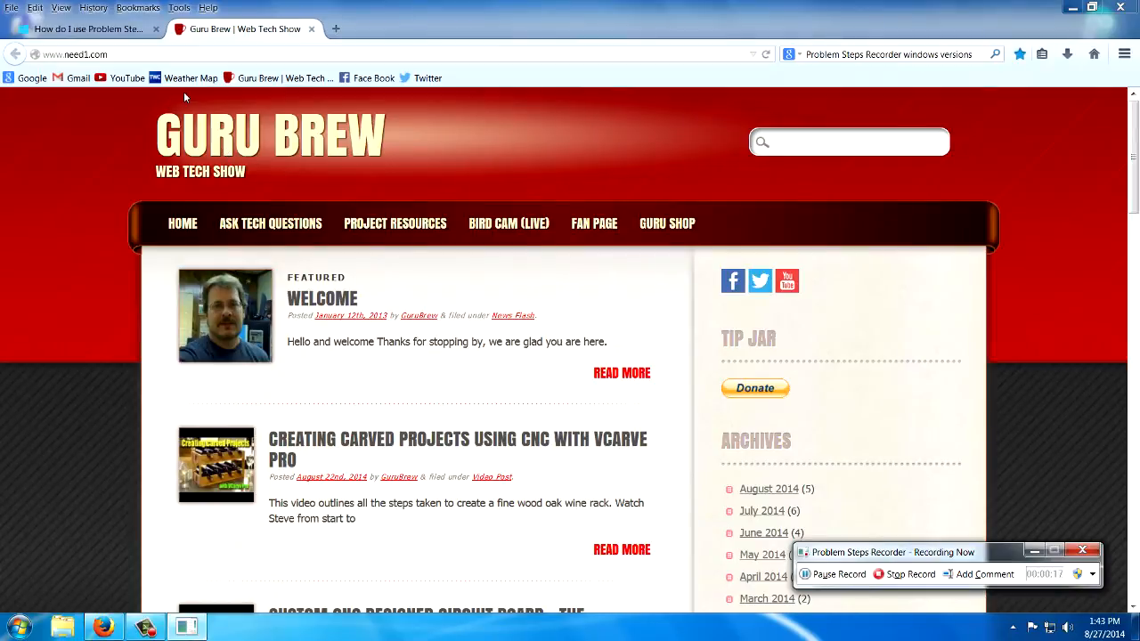
mouse_move(191, 78)
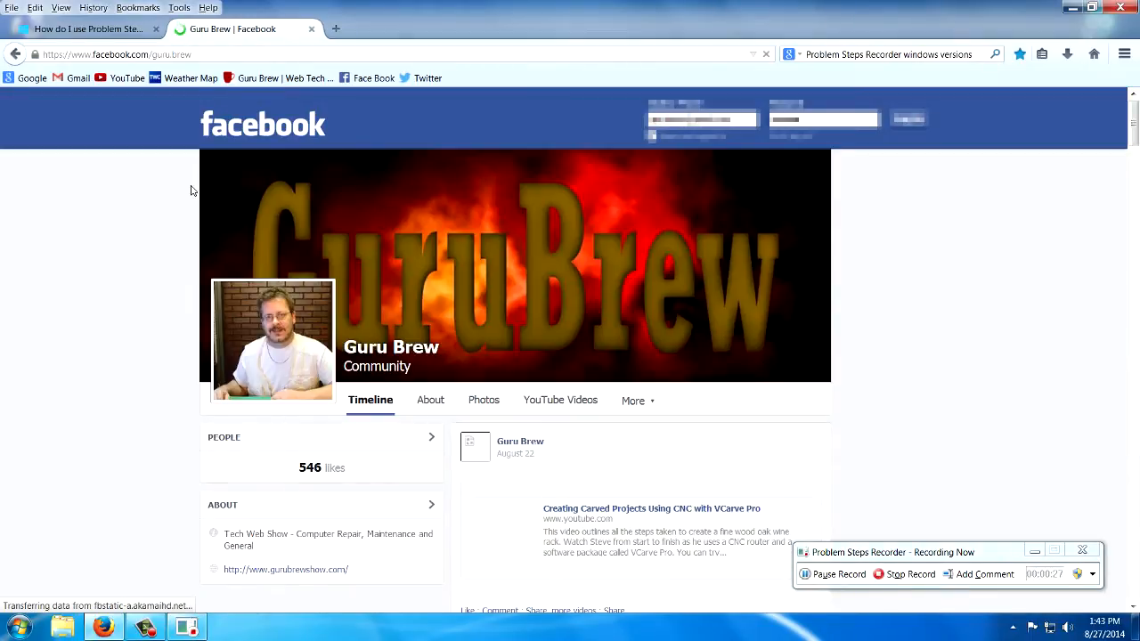
scroll("down", 3)
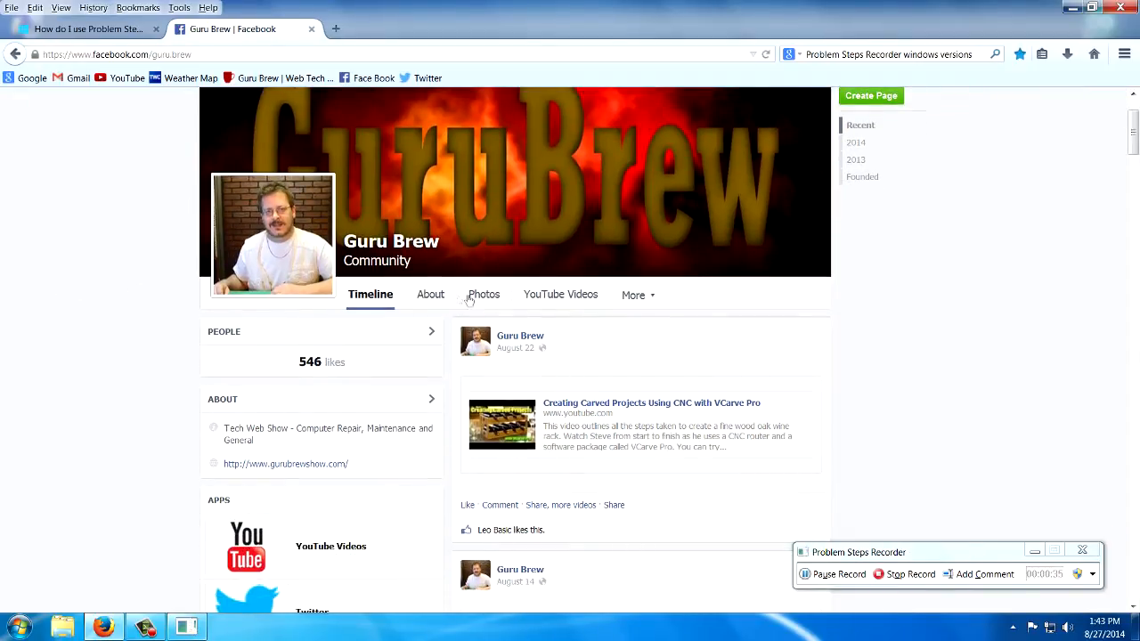
left_click(484, 296)
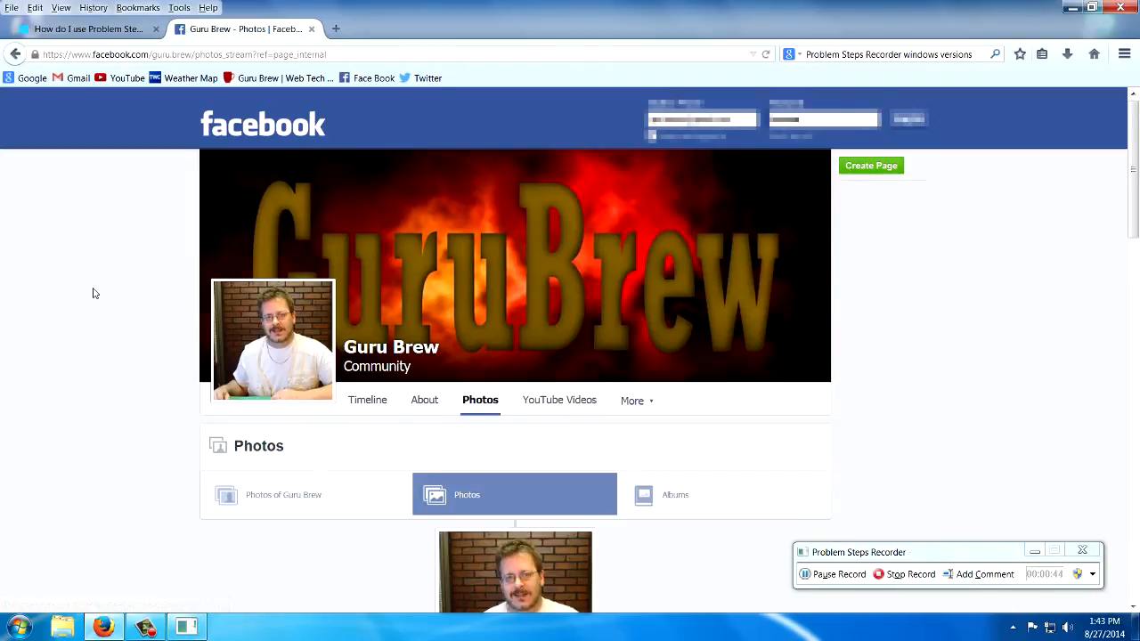
- Scroll through the Guru Brew Facebook photo albums while being recorded
scroll("down", 3)
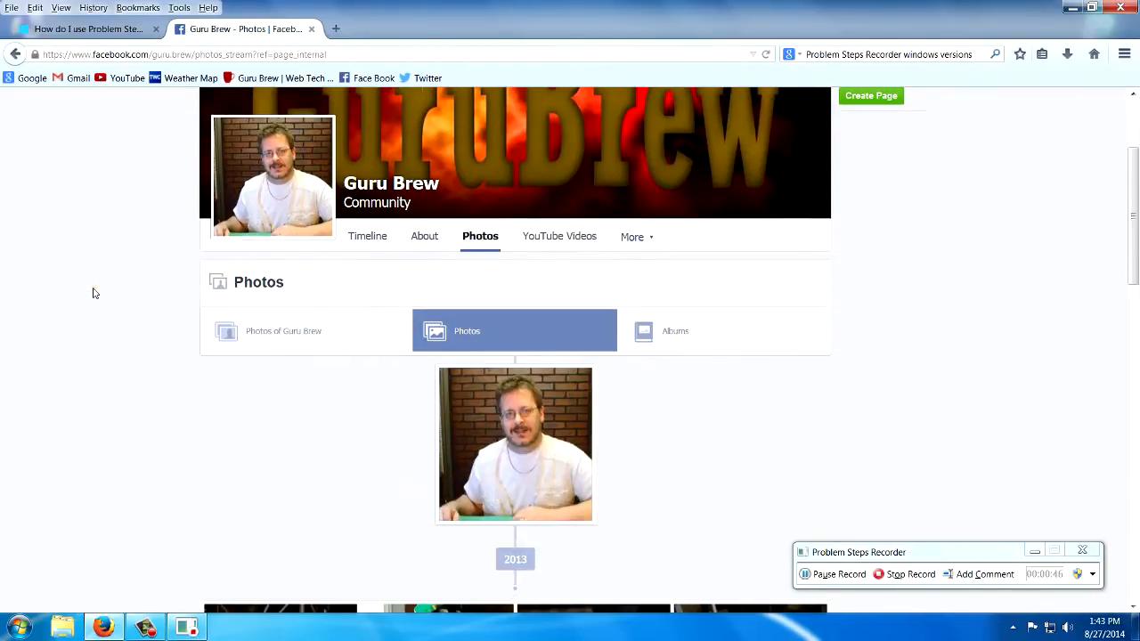
scroll("down", 3)
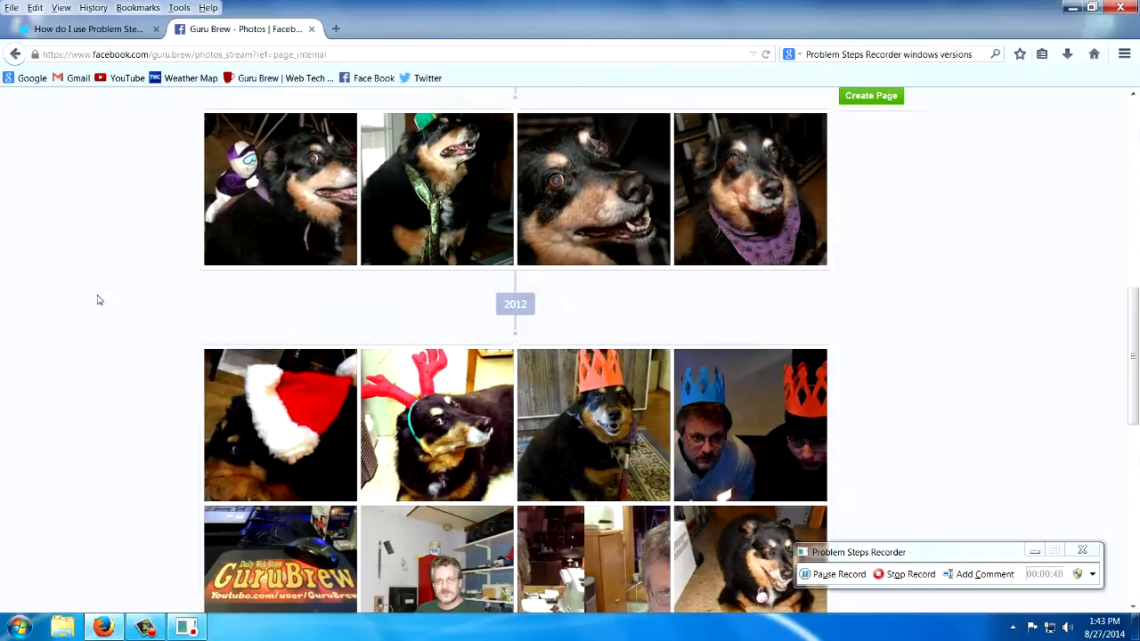
scroll("down", 3)
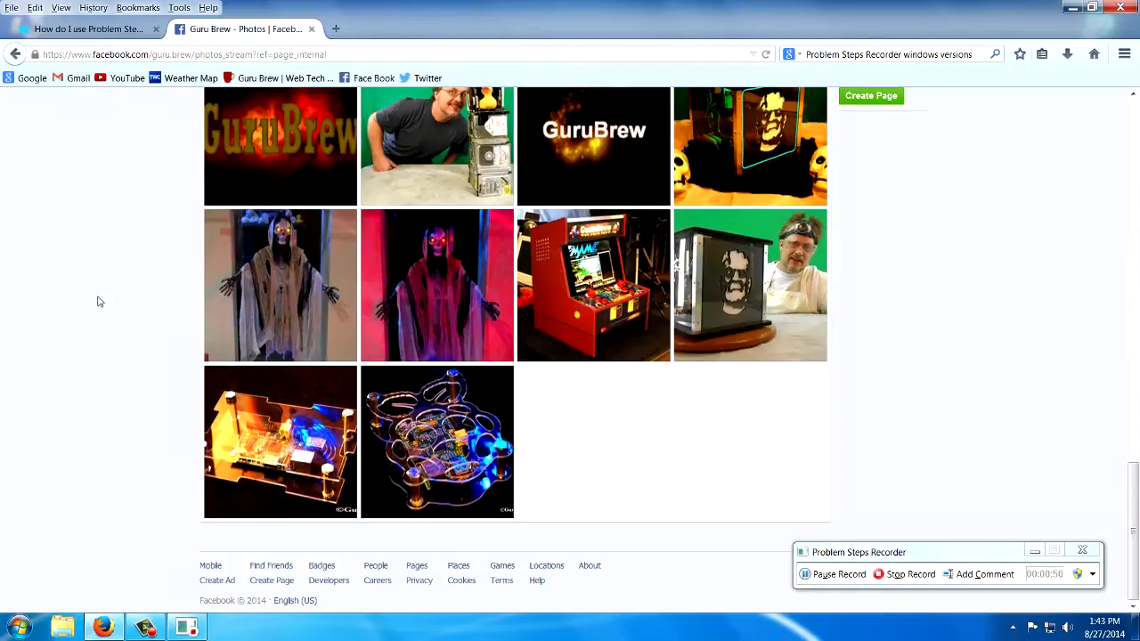
scroll("up", 3)
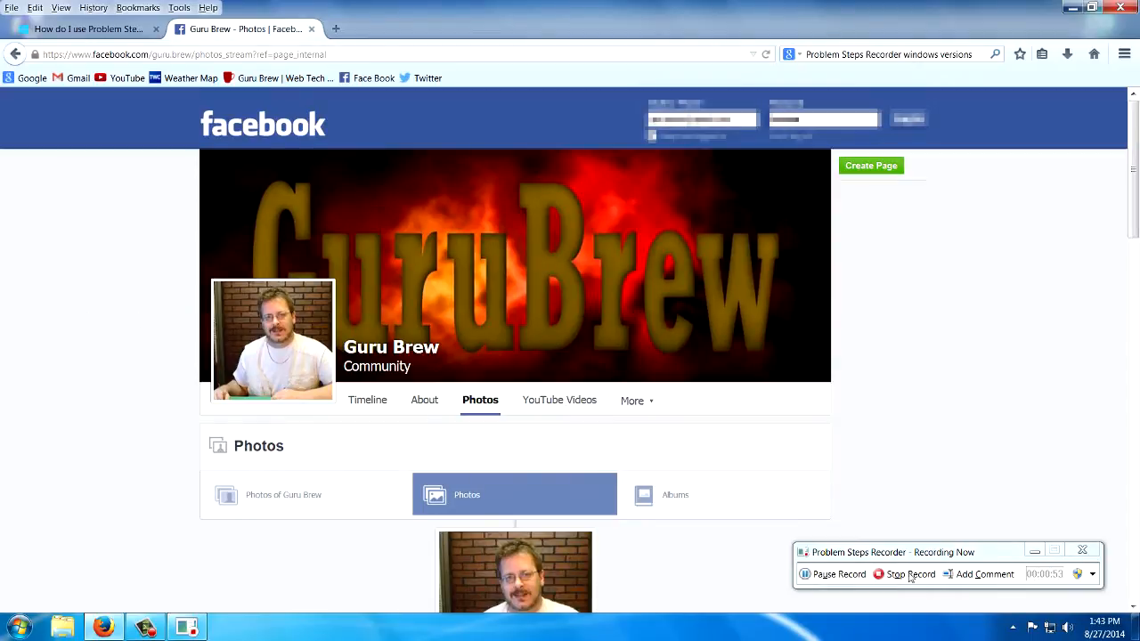
- Stop recording and save the capture to the desktop as the zip 'PSR Demo'
left_click(904, 574)
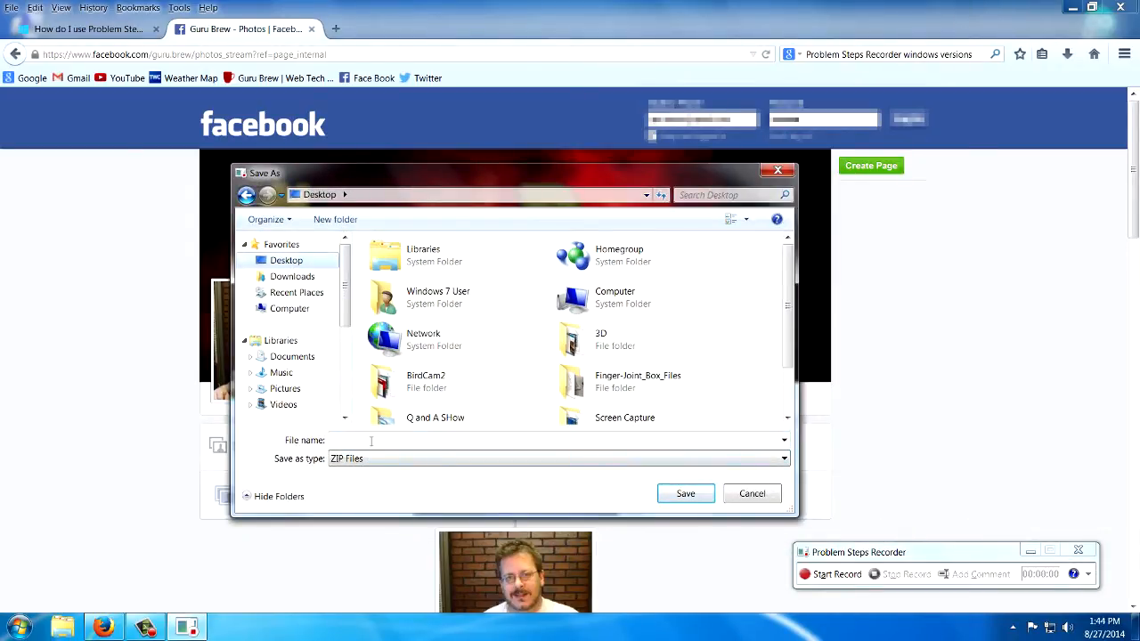
type("st")
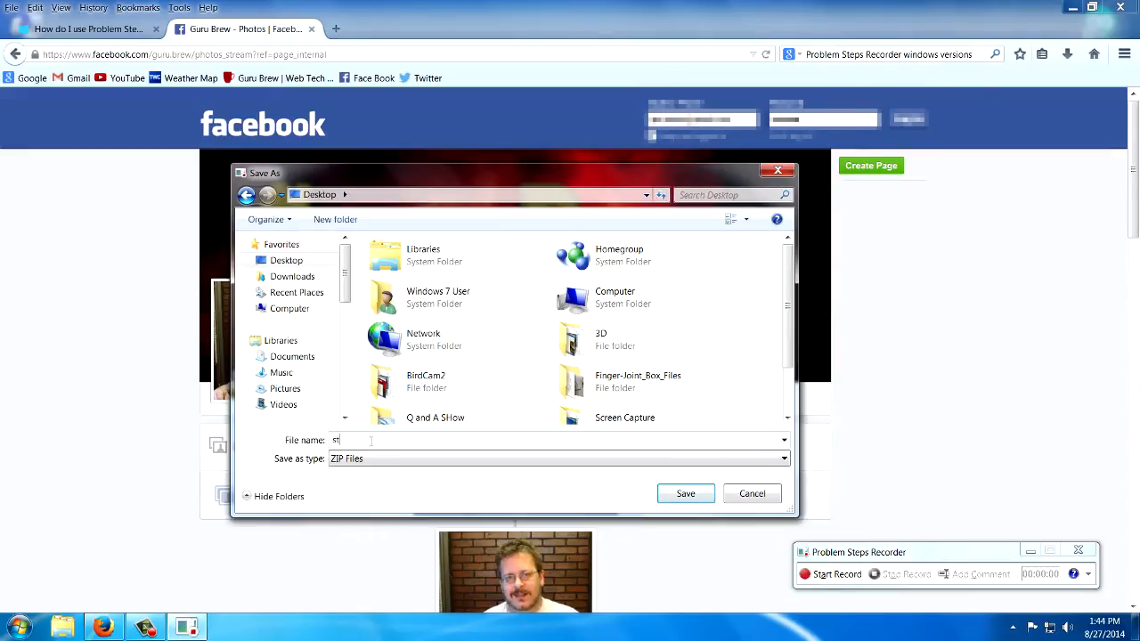
type("emo")
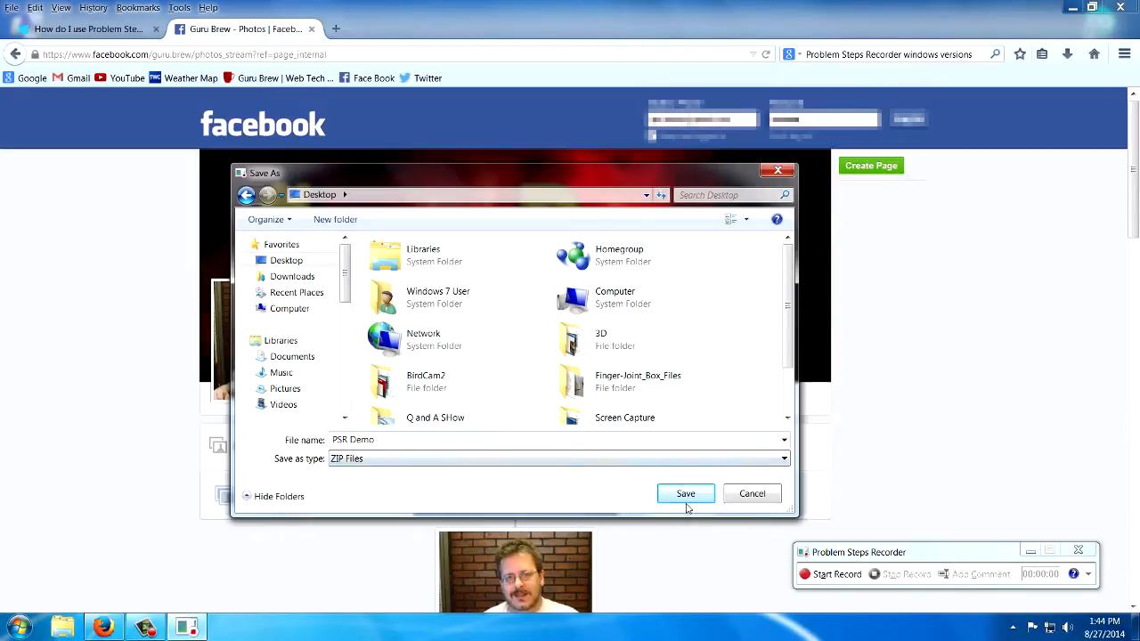
left_click(684, 493)
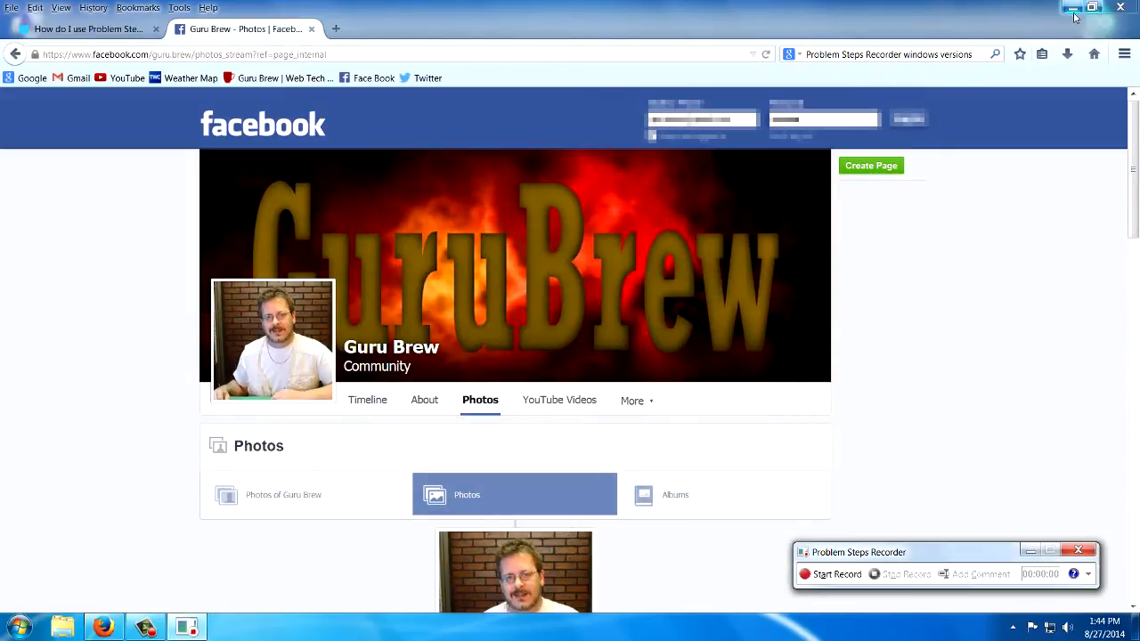
- Extract the PSR Demo zip on the desktop and select its Problem_20140827_1343 MHTML report
left_click(1072, 7)
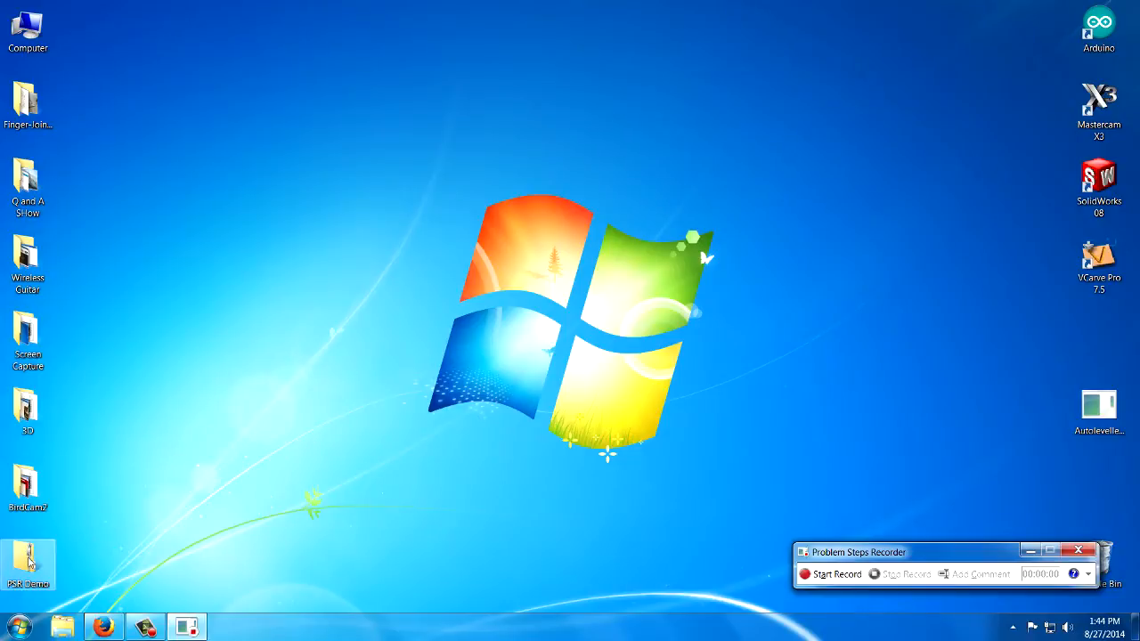
right_click(29, 561)
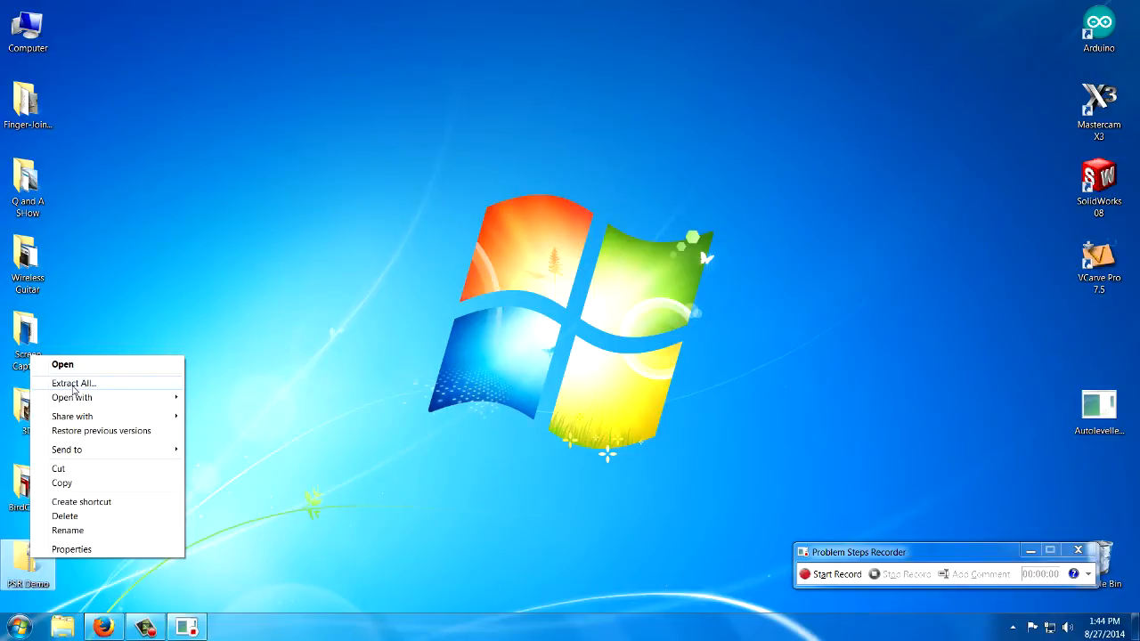
left_click(73, 383)
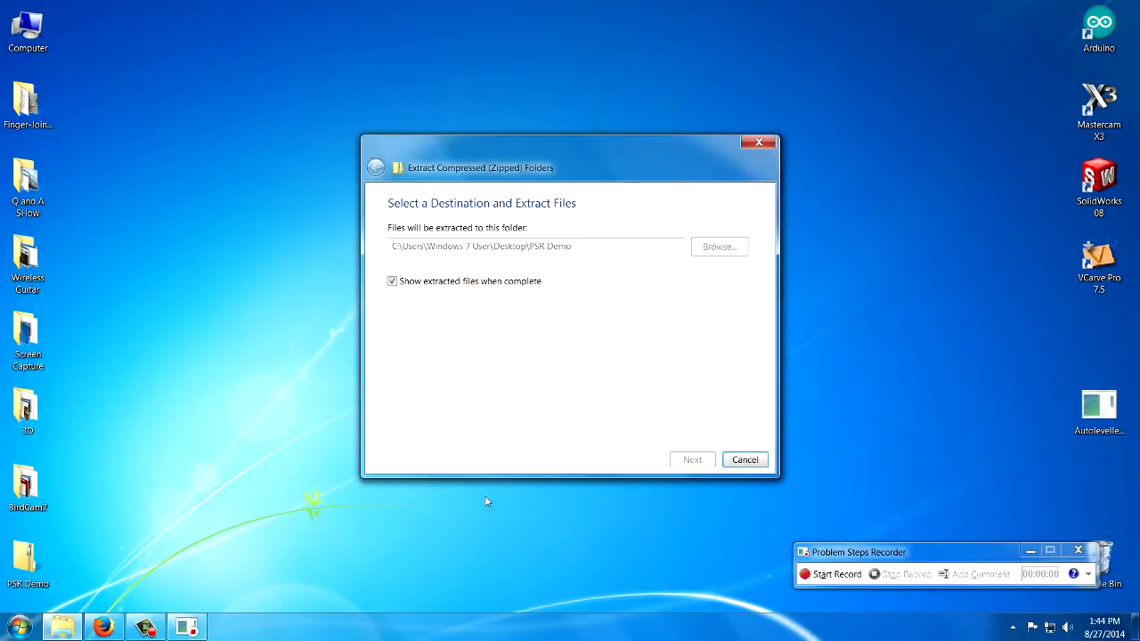
left_click(691, 460)
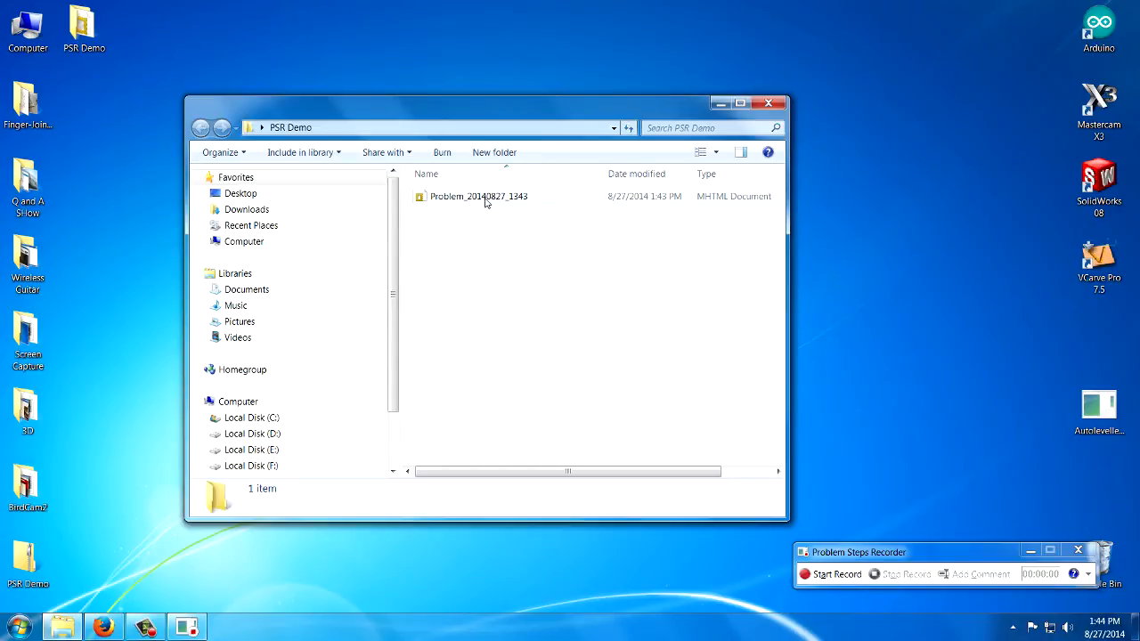
left_click(477, 196)
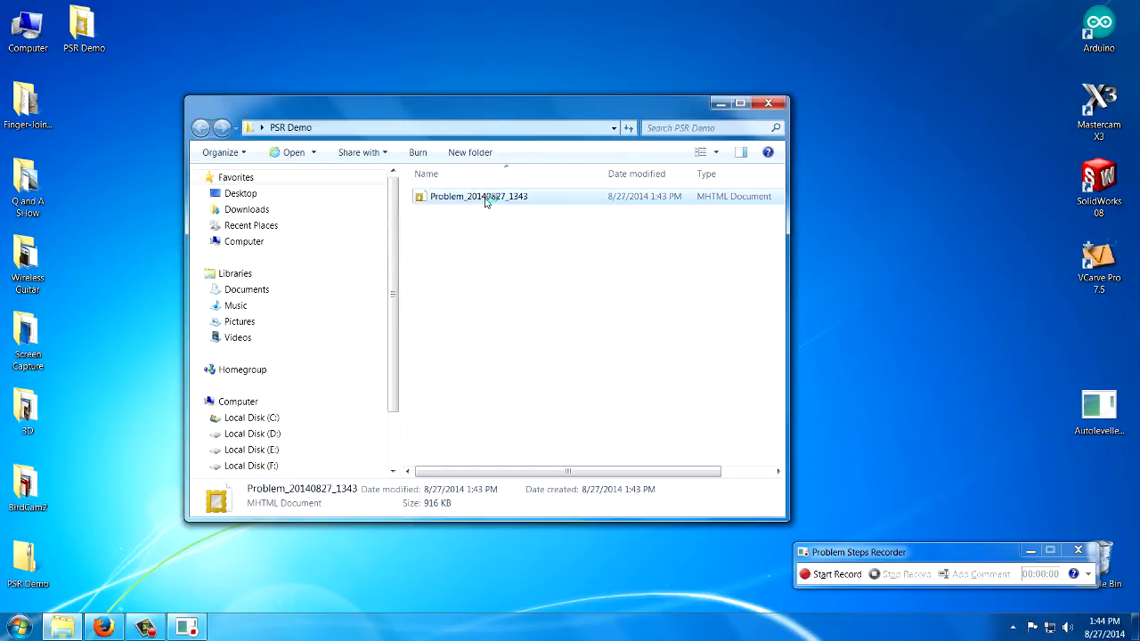
- Open the report in Internet Explorer and read through the first recorded step screenshots
double_click(477, 196)
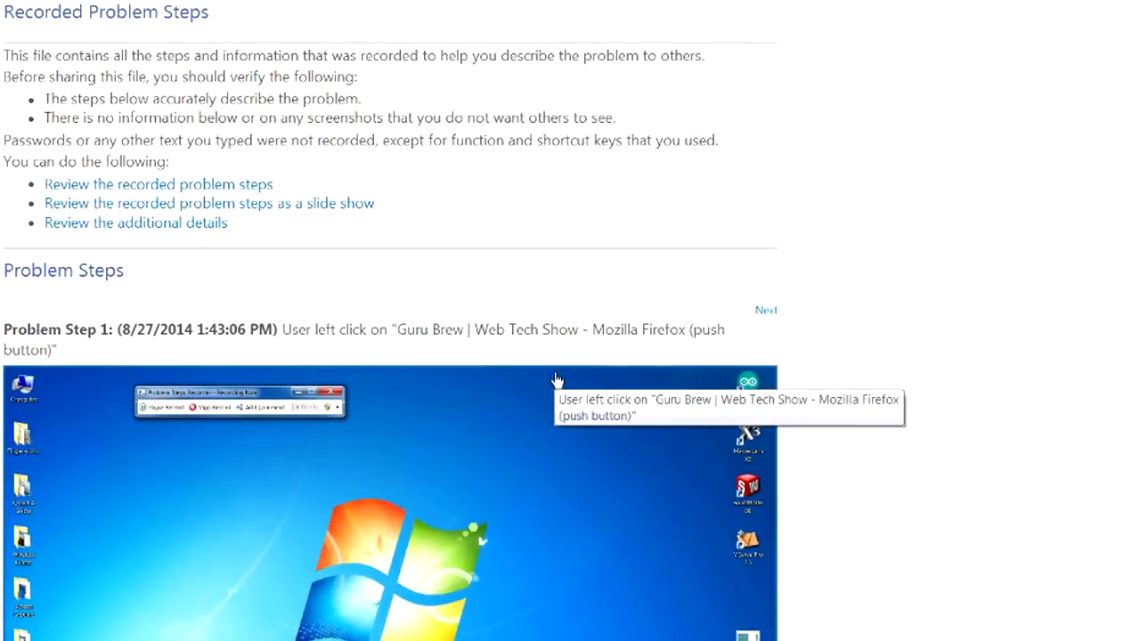
scroll("down", 3)
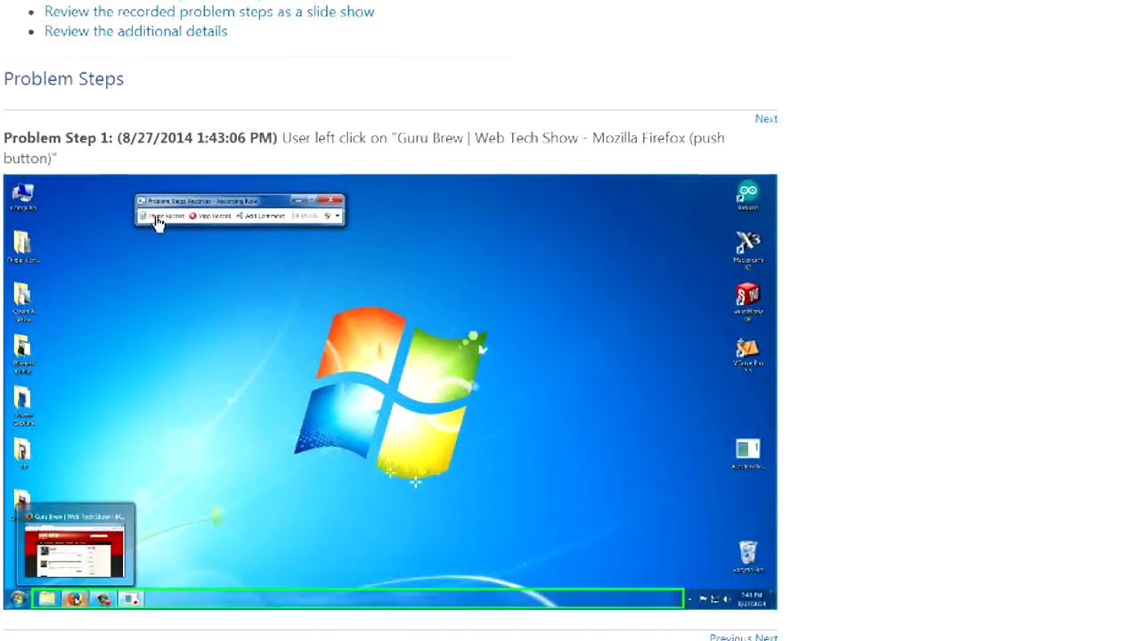
scroll("down", 3)
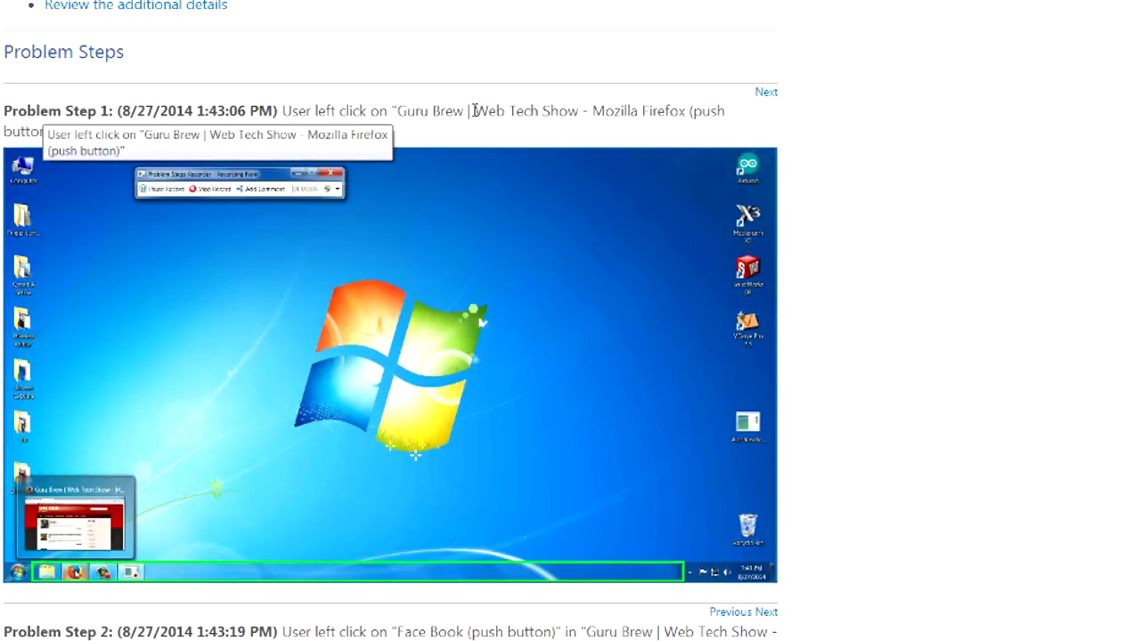
mouse_move(614, 116)
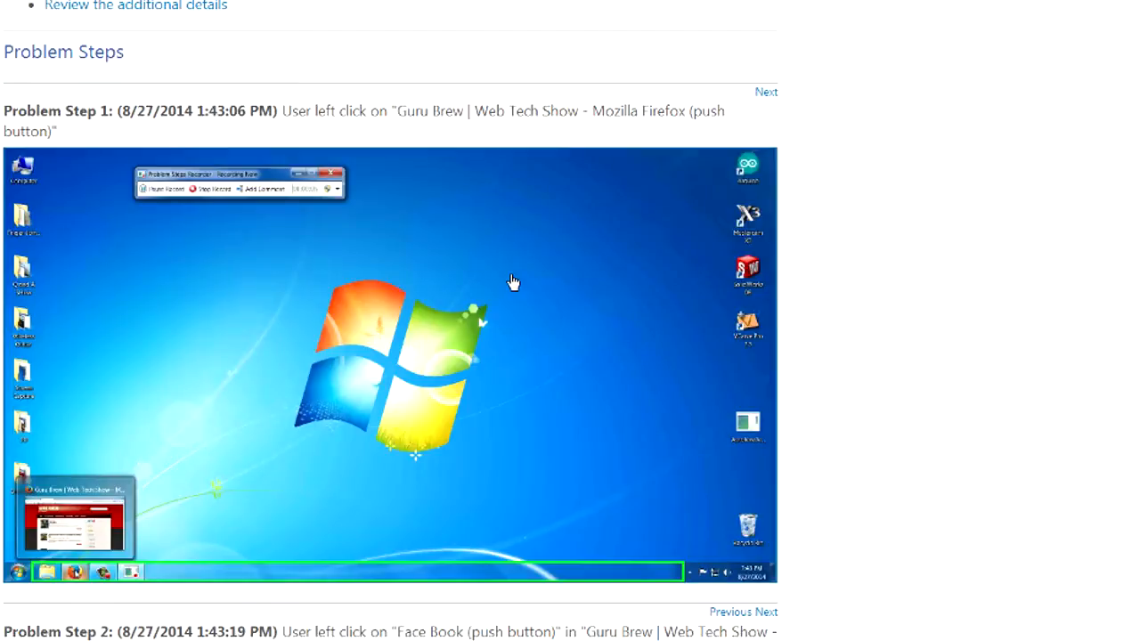
mouse_move(228, 232)
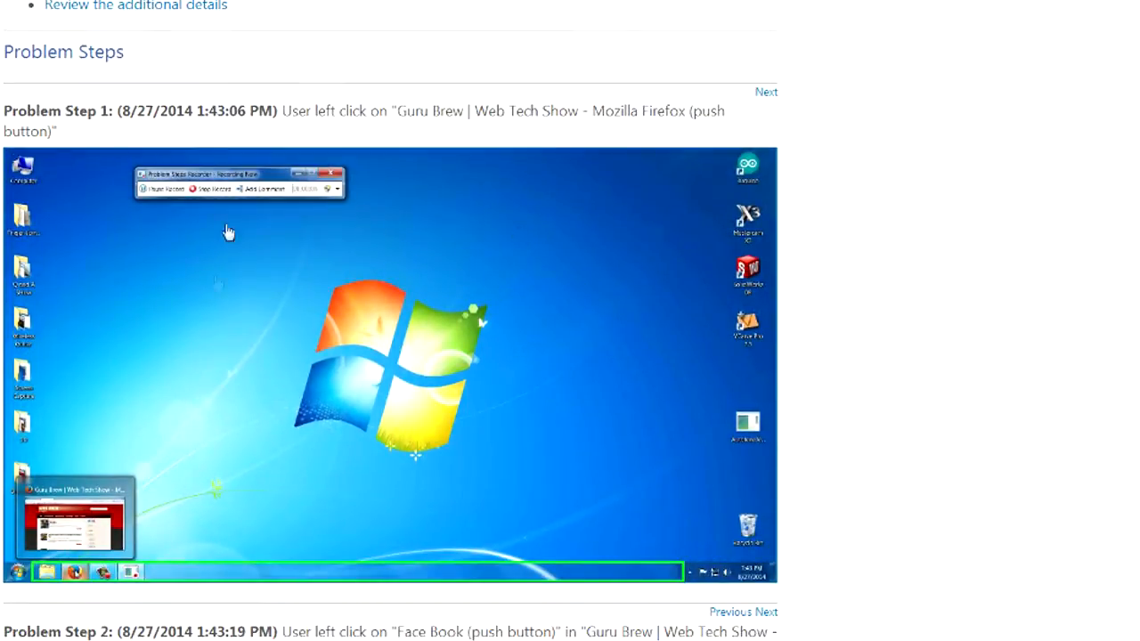
scroll("down", 3)
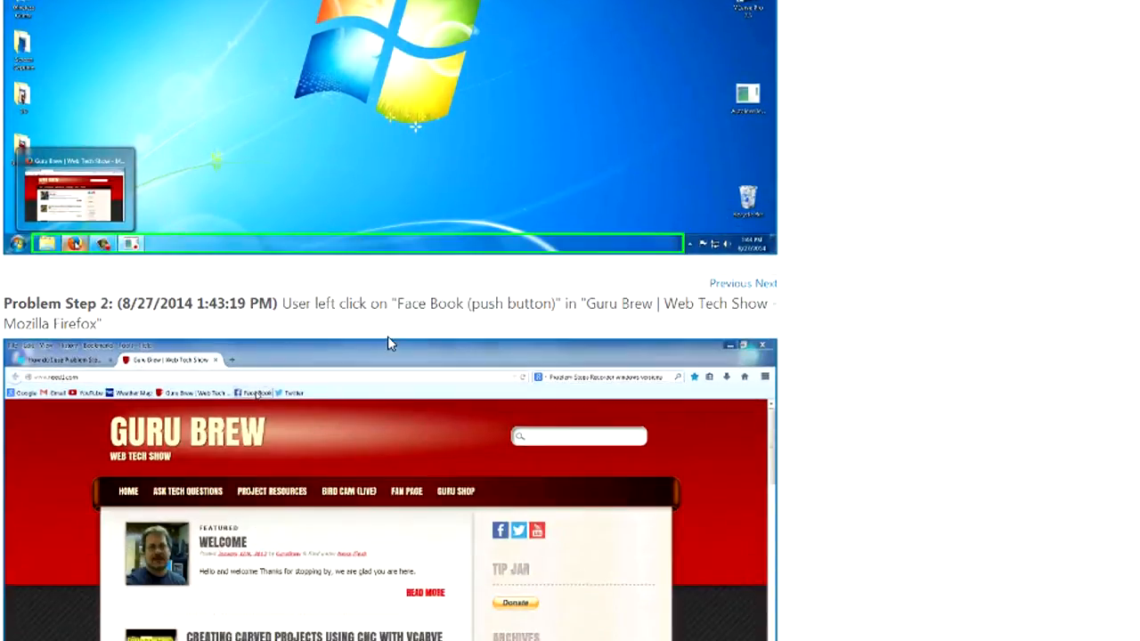
scroll("down", 3)
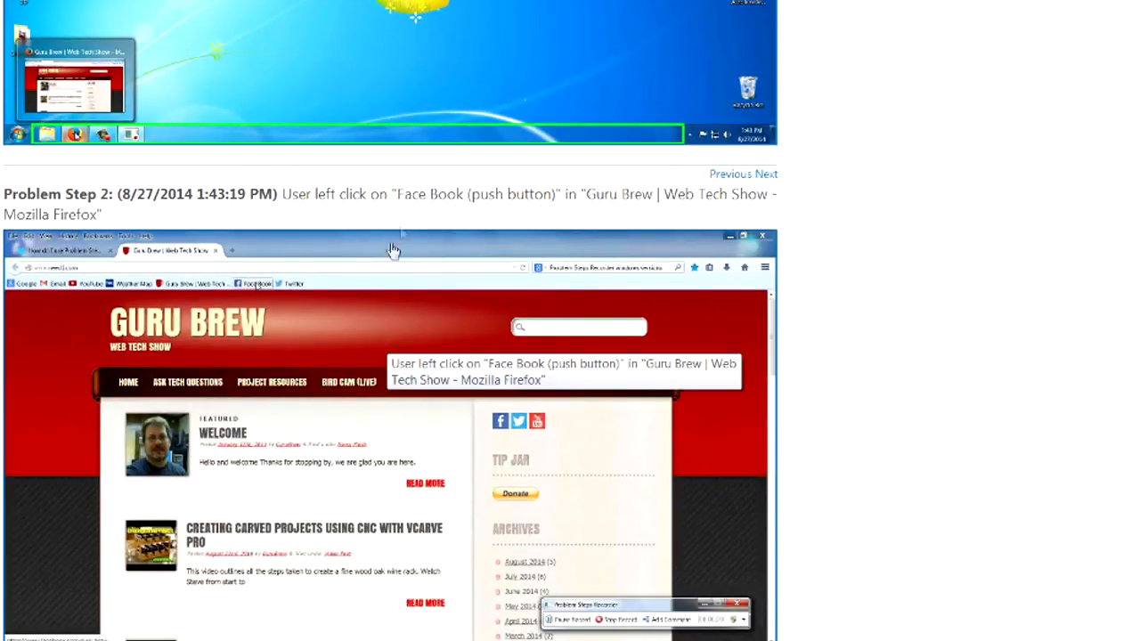
mouse_move(499, 214)
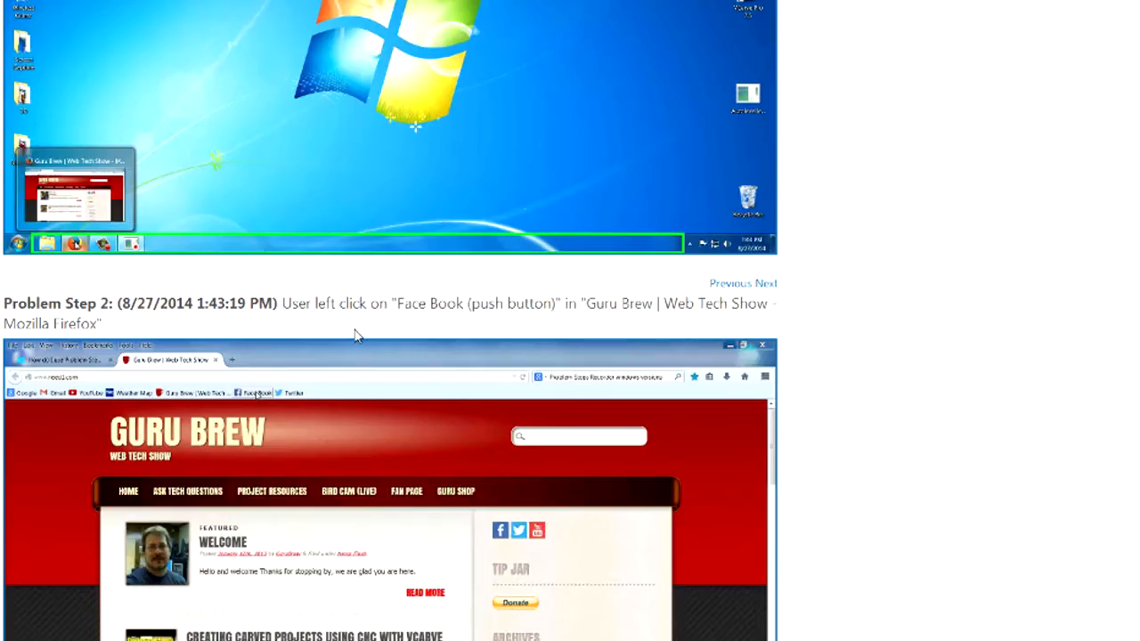
scroll("up", 3)
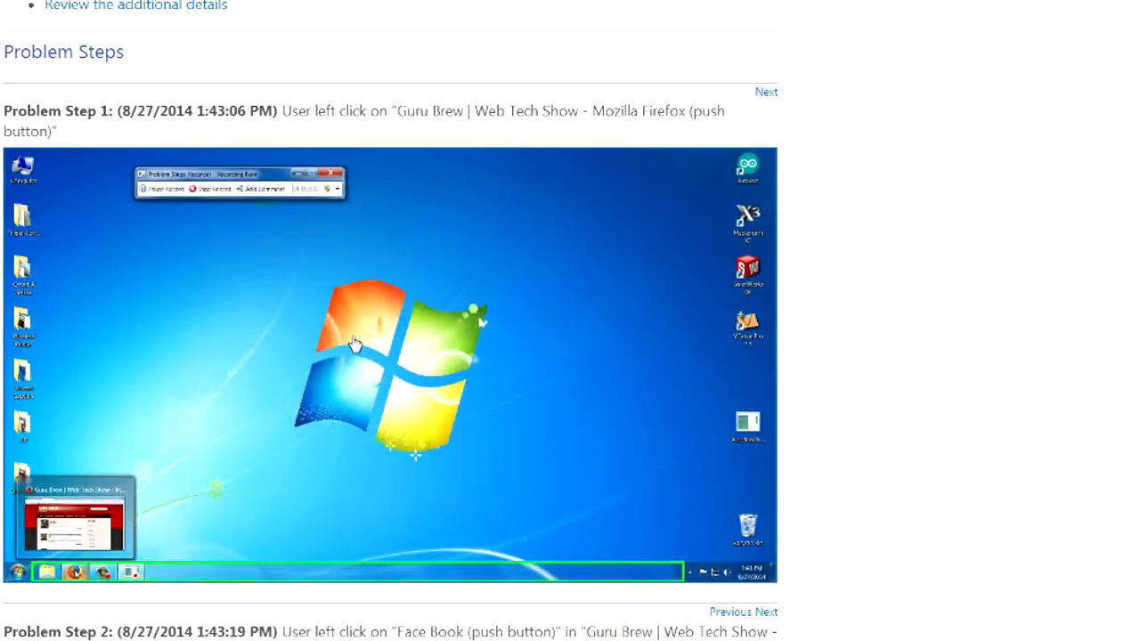
mouse_move(416, 193)
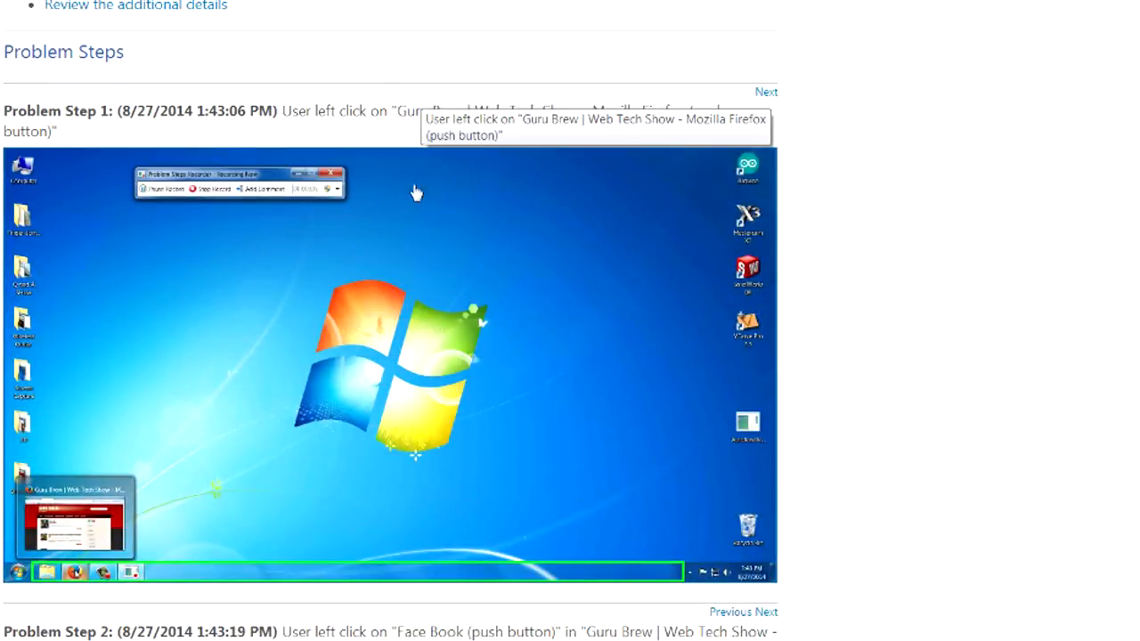
- Continue past the Facebook step screenshots down to the Additional Details section
scroll("down", 3)
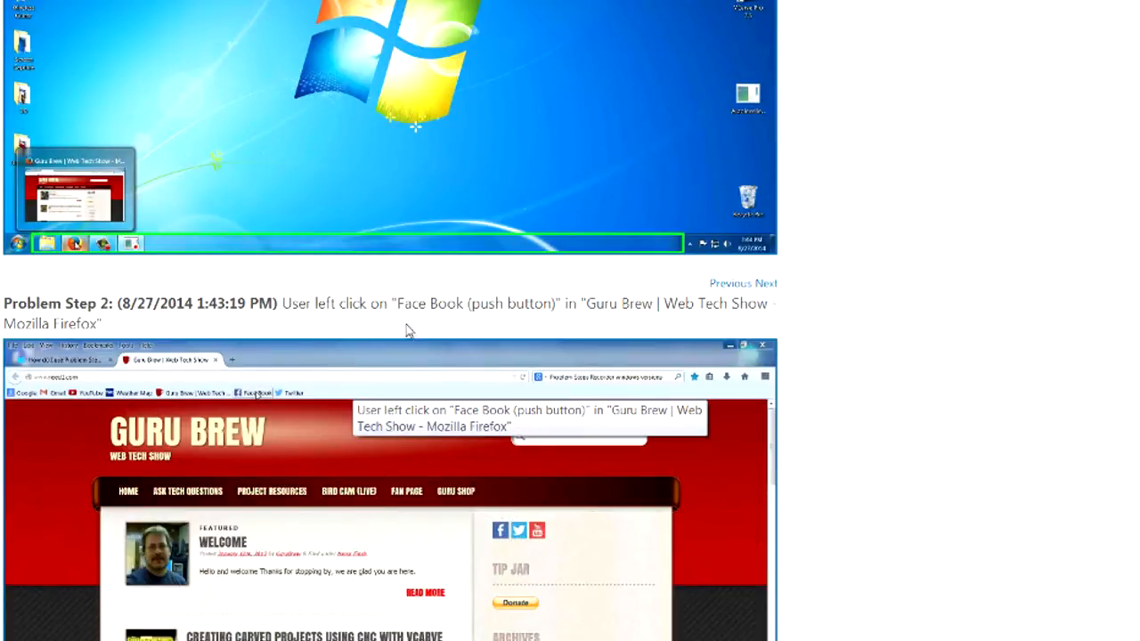
scroll("down", 3)
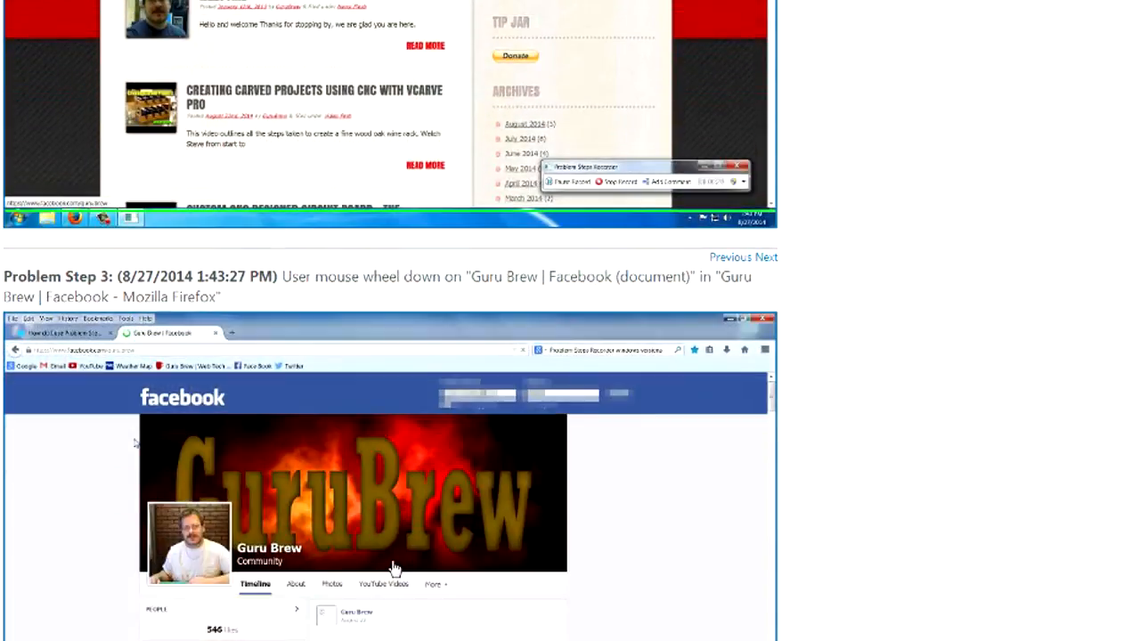
scroll("down", 3)
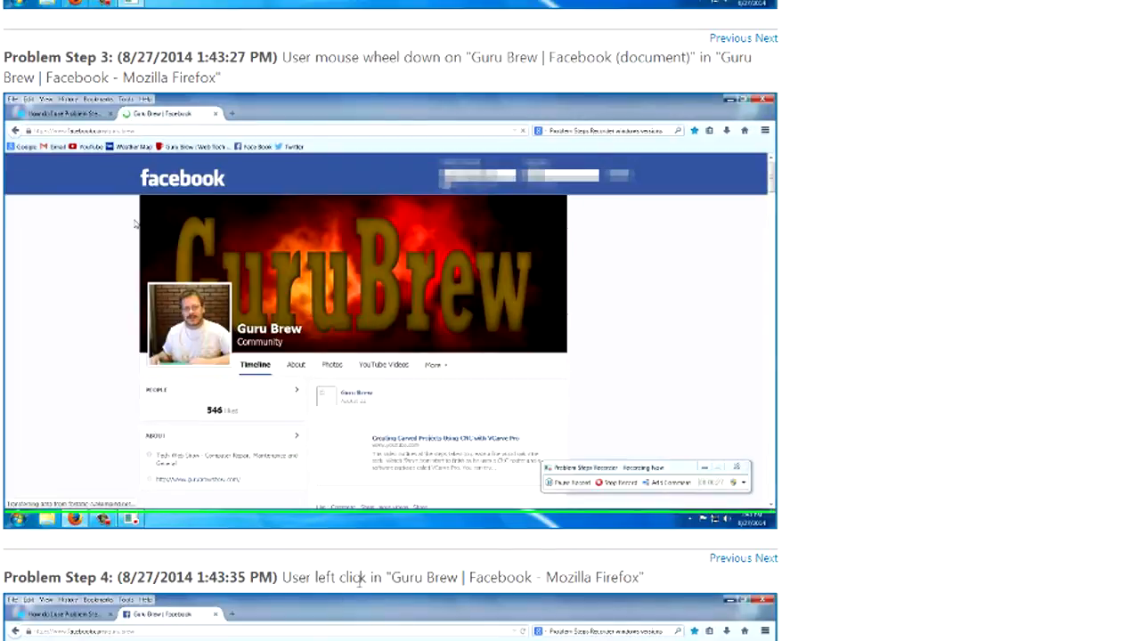
mouse_move(516, 598)
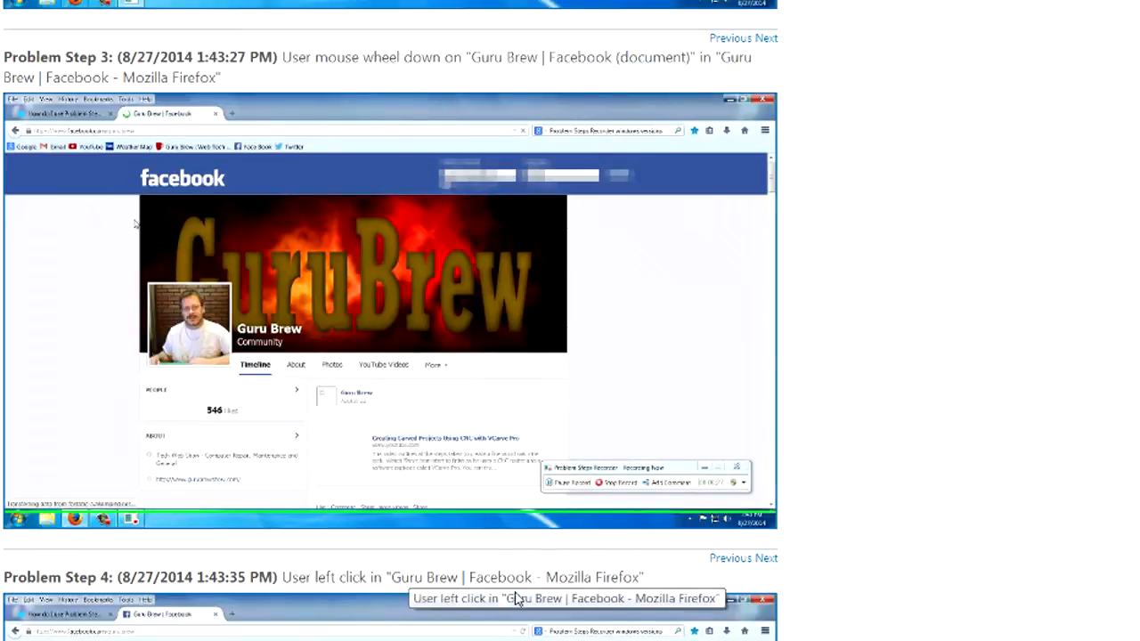
scroll("down", 3)
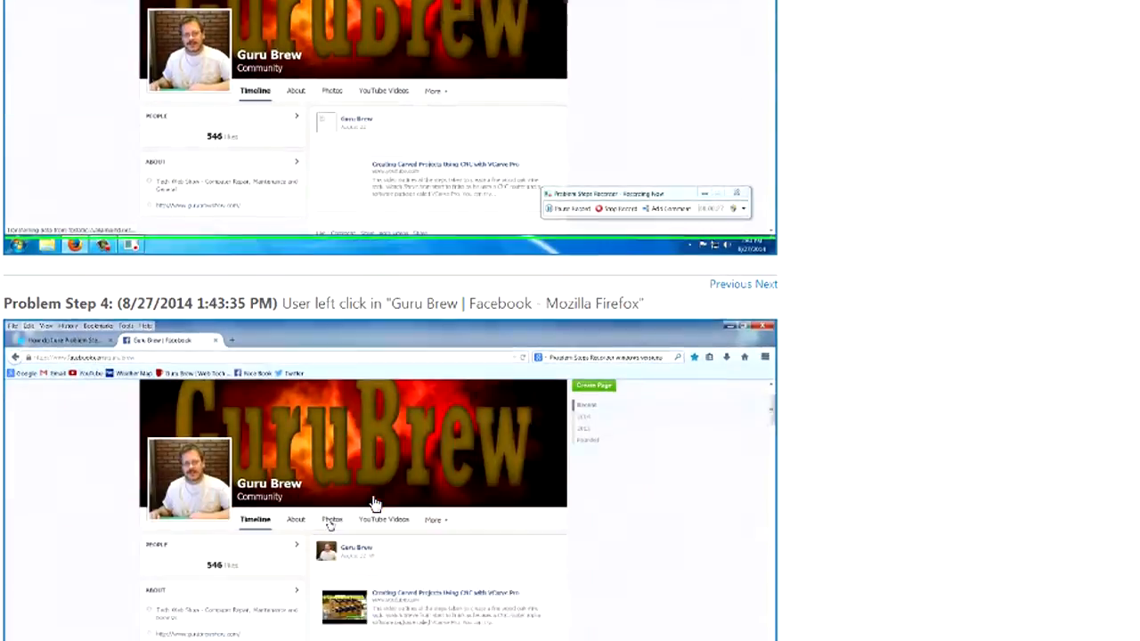
scroll("down", 3)
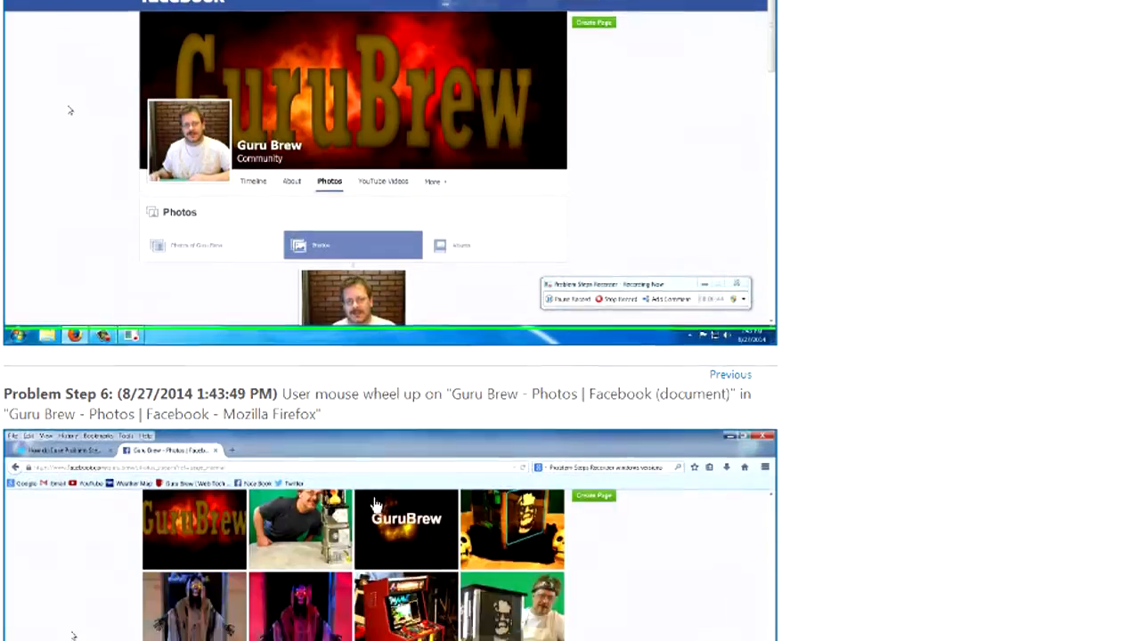
scroll("down", 3)
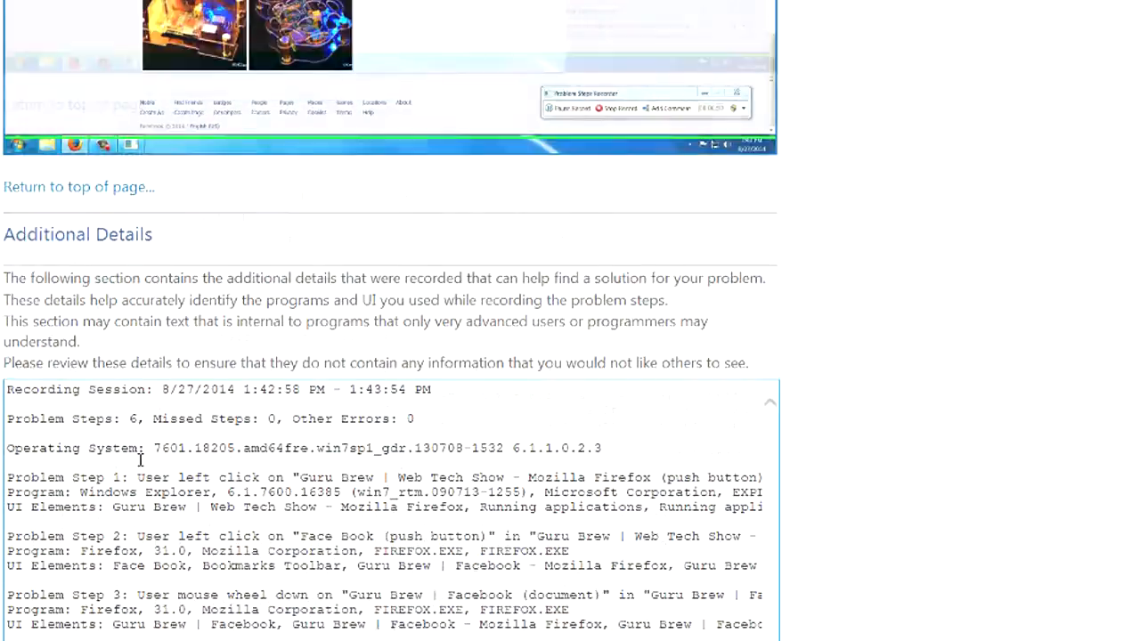
scroll("down", 3)
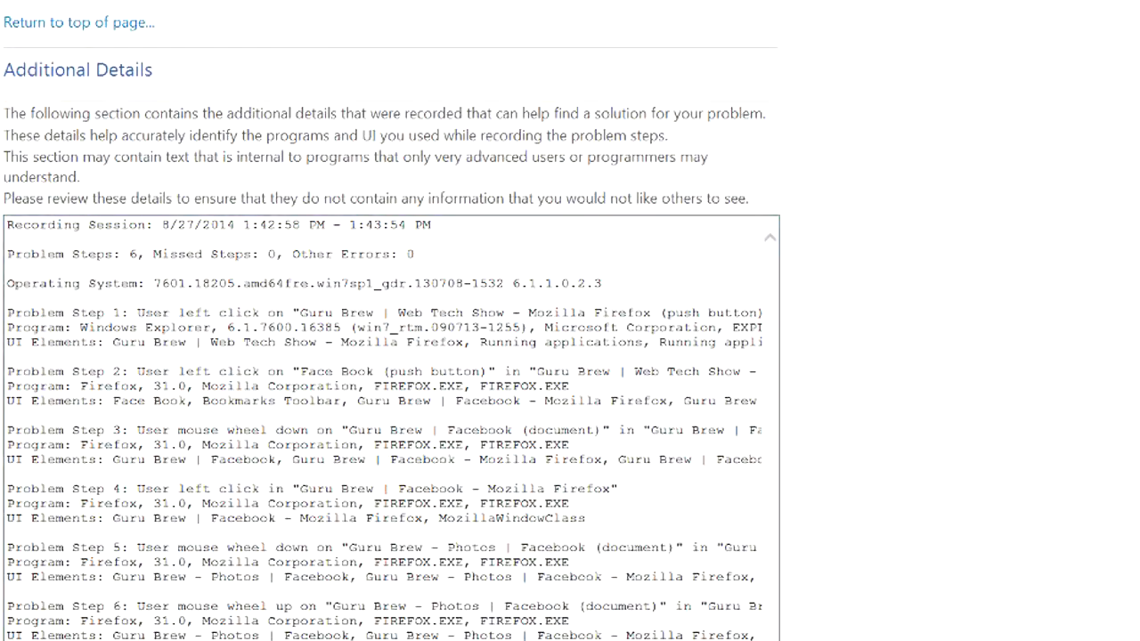
scroll("up", 3)
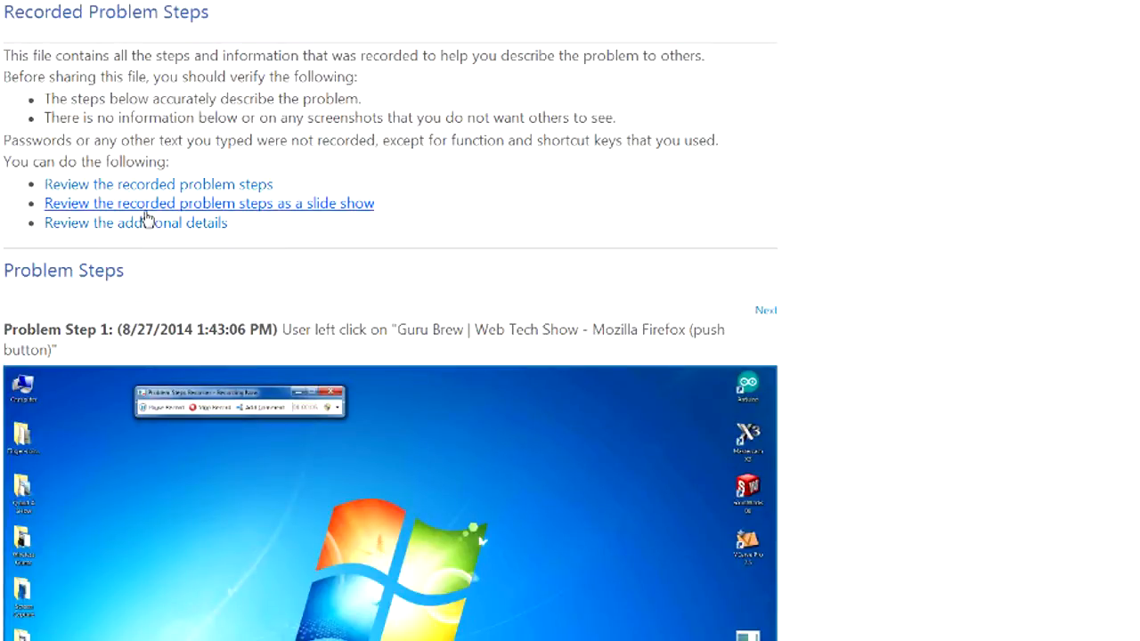
mouse_move(187, 243)
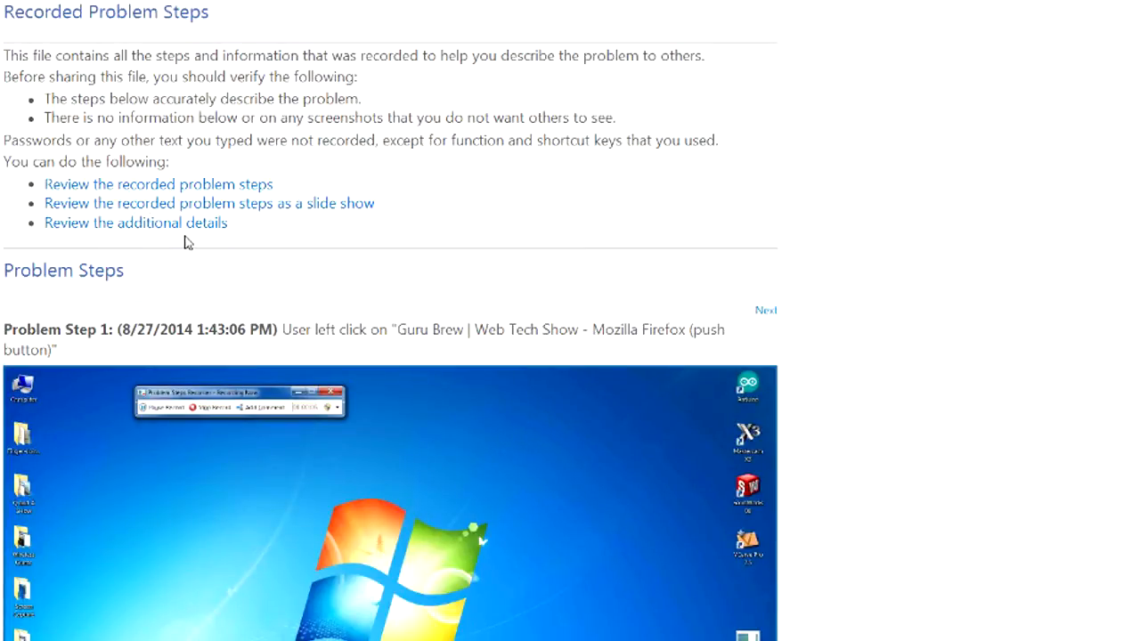
mouse_move(114, 296)
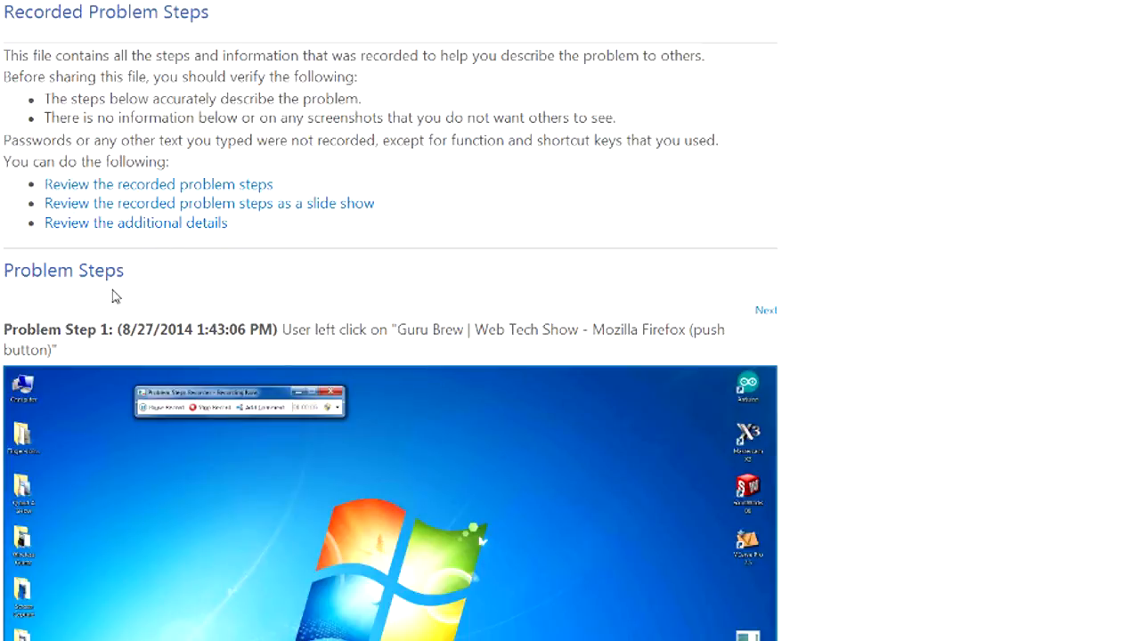
scroll("down", 3)
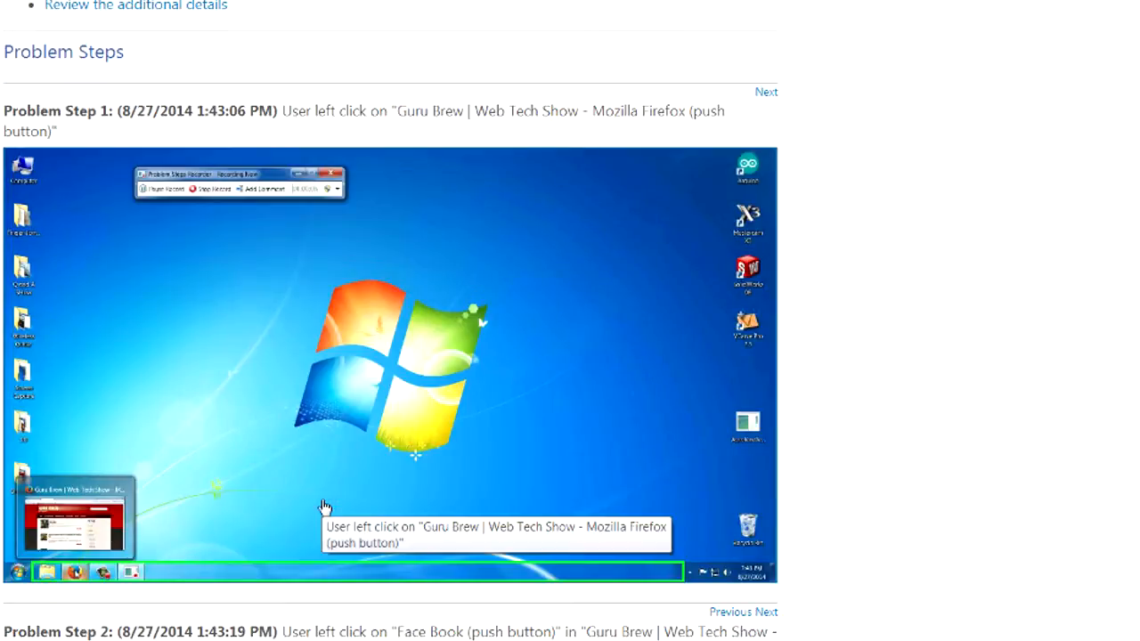
scroll("down", 3)
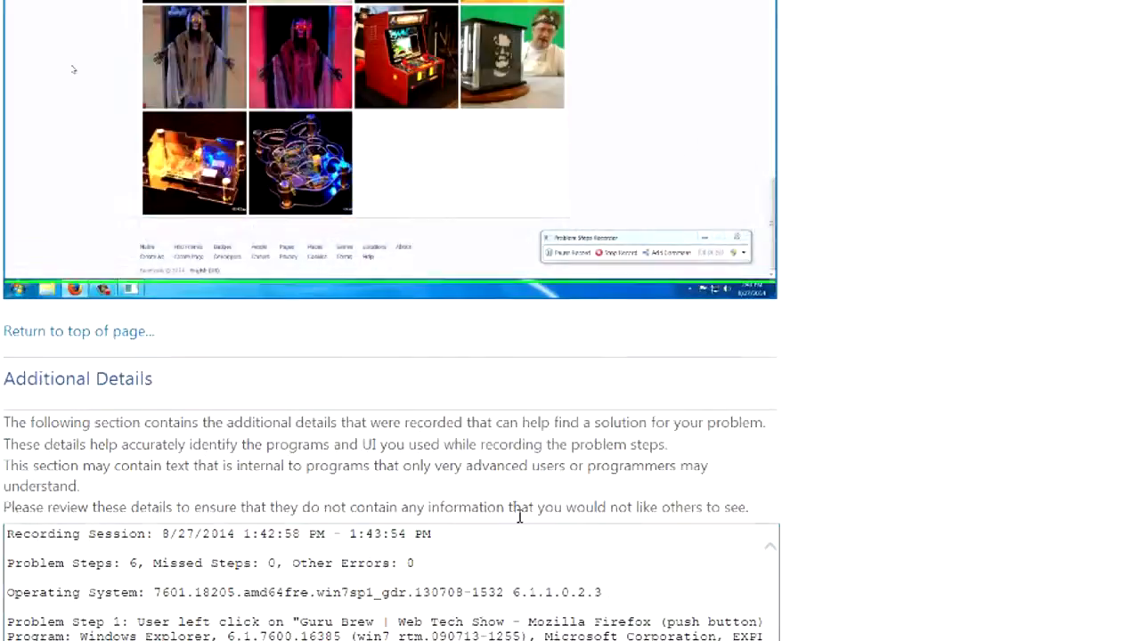
scroll("up", 3)
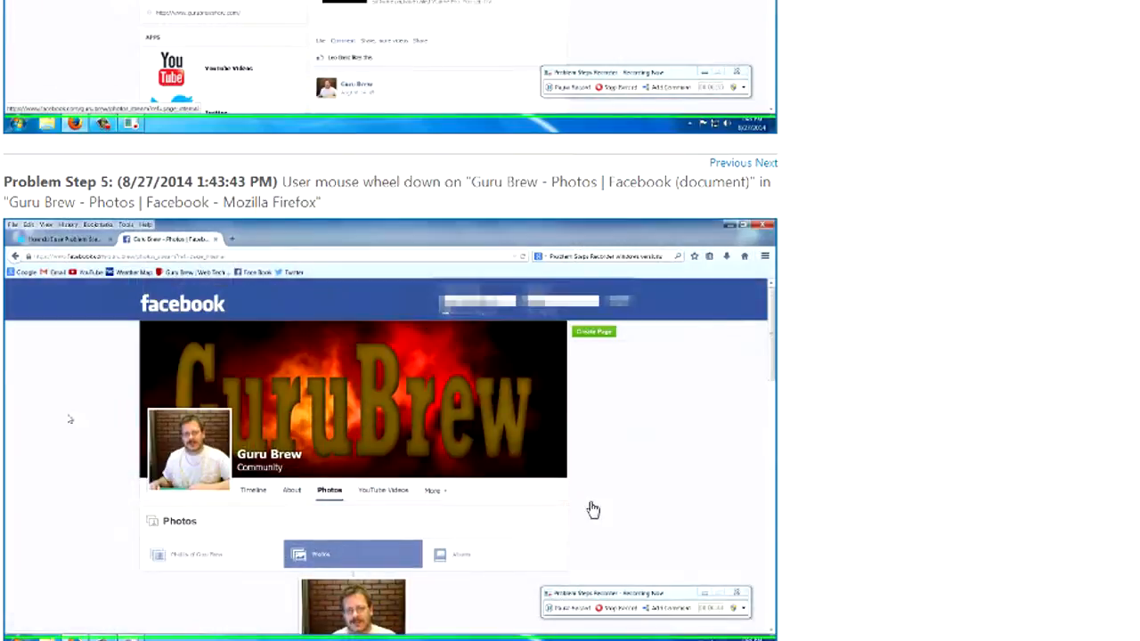
scroll("up", 3)
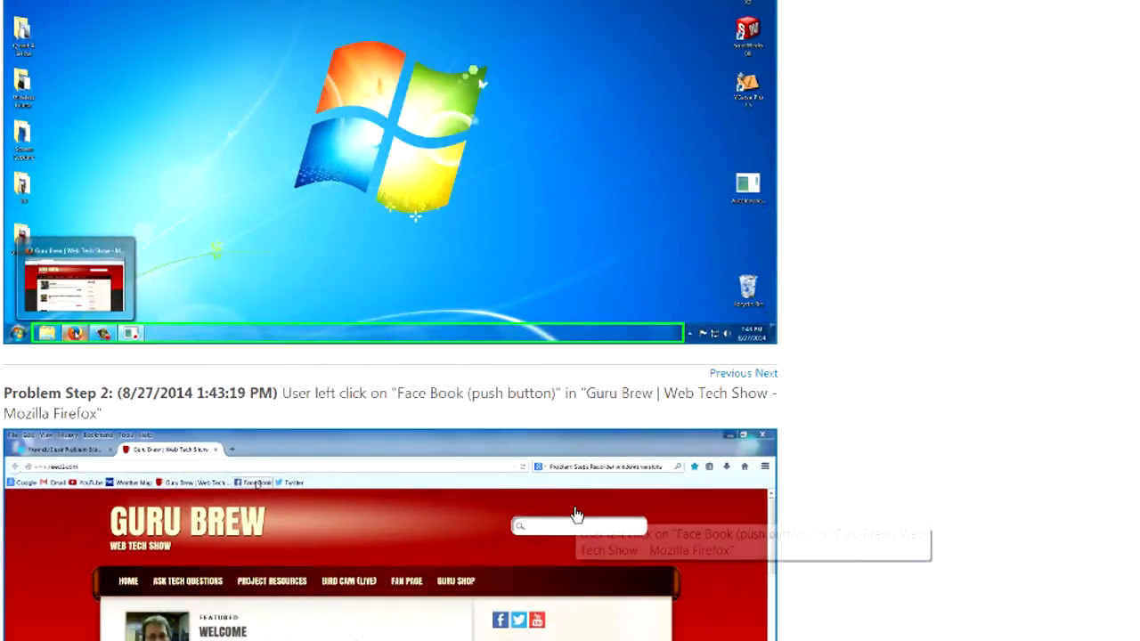
scroll("up", 3)
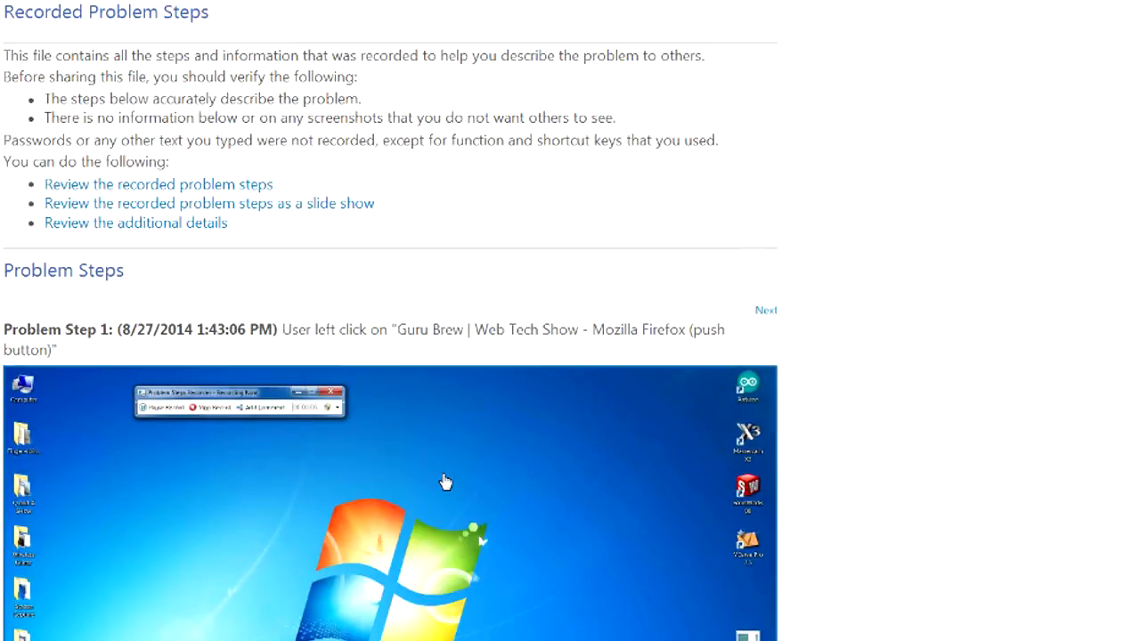
mouse_move(1041, 437)
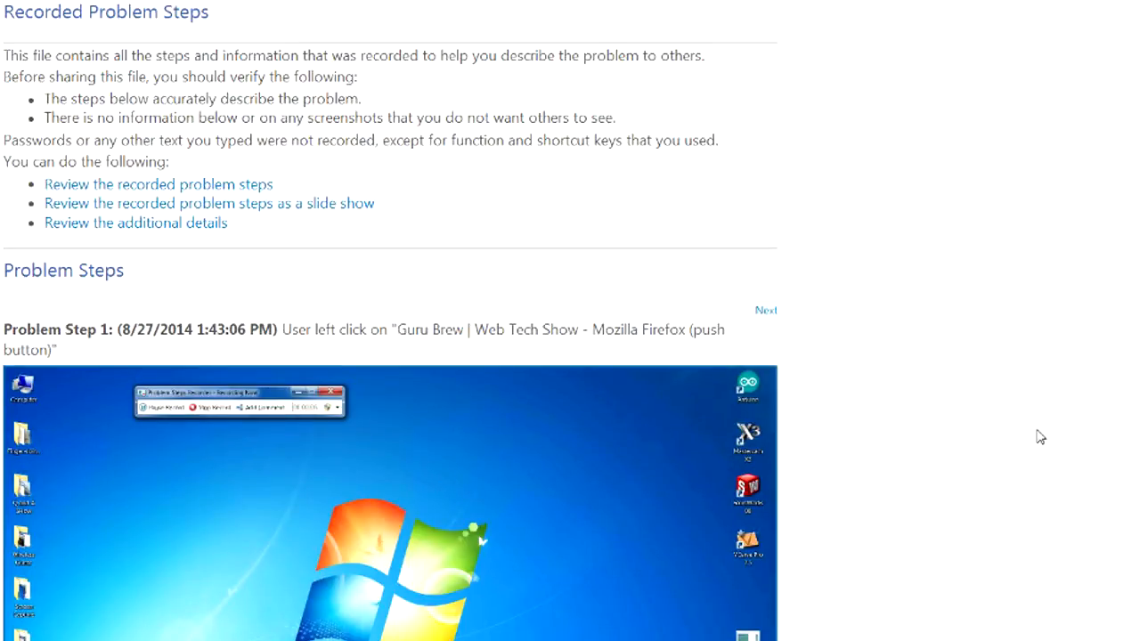
mouse_move(1086, 397)
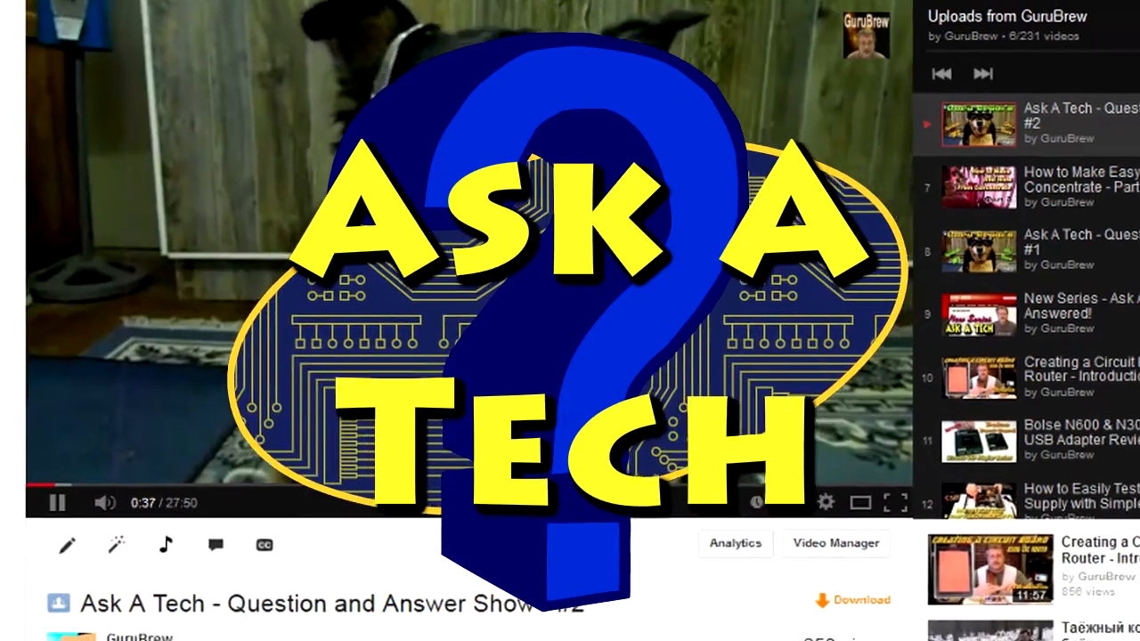
- Like the video with a 'Thanks!' comment and go to the Ask Tech Questions page
left_click(782, 161)
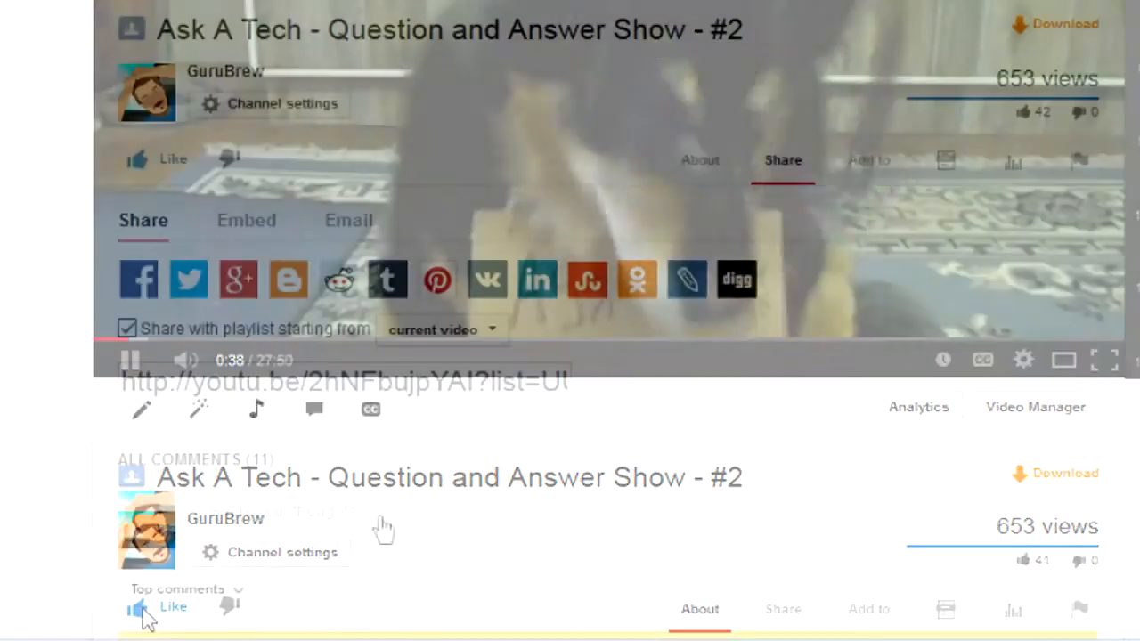
type("Thanks!")
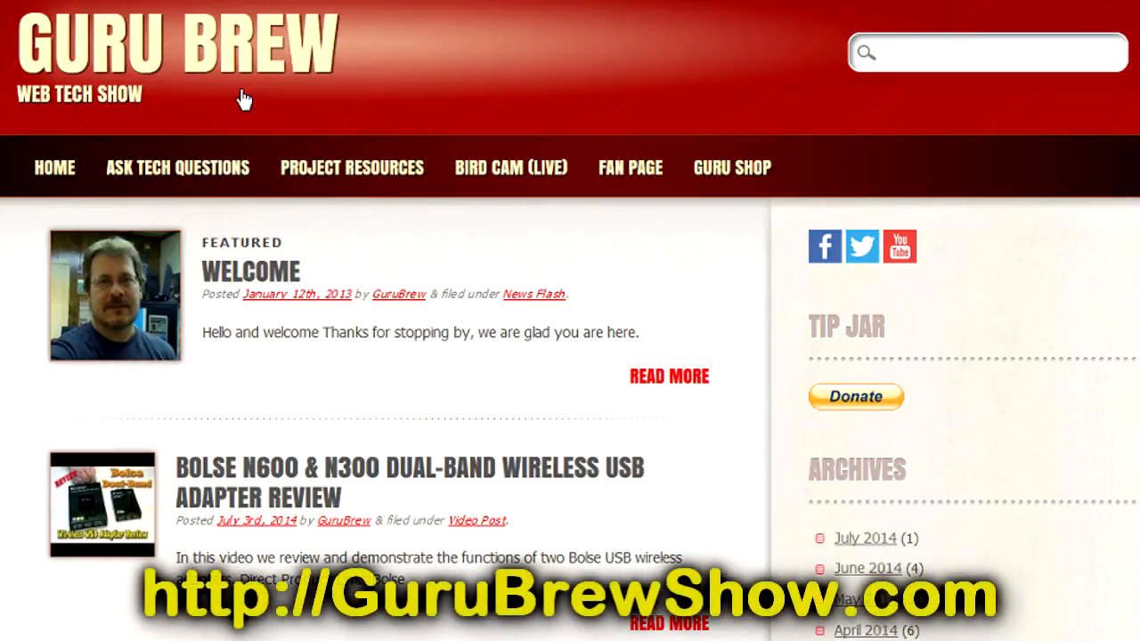
mouse_move(240, 105)
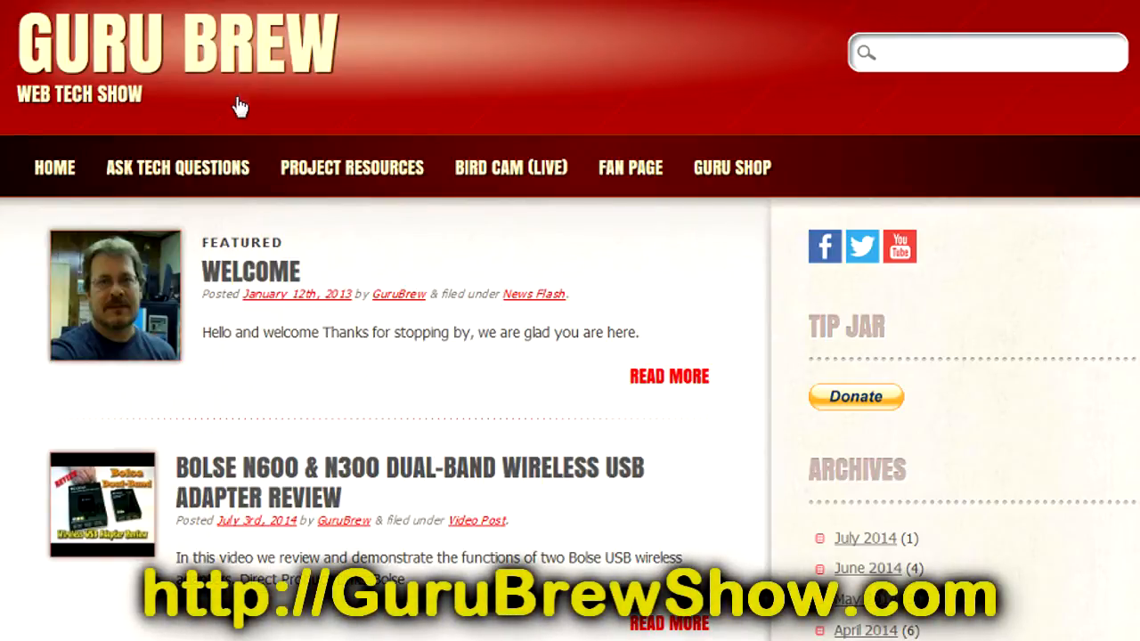
left_click(179, 168)
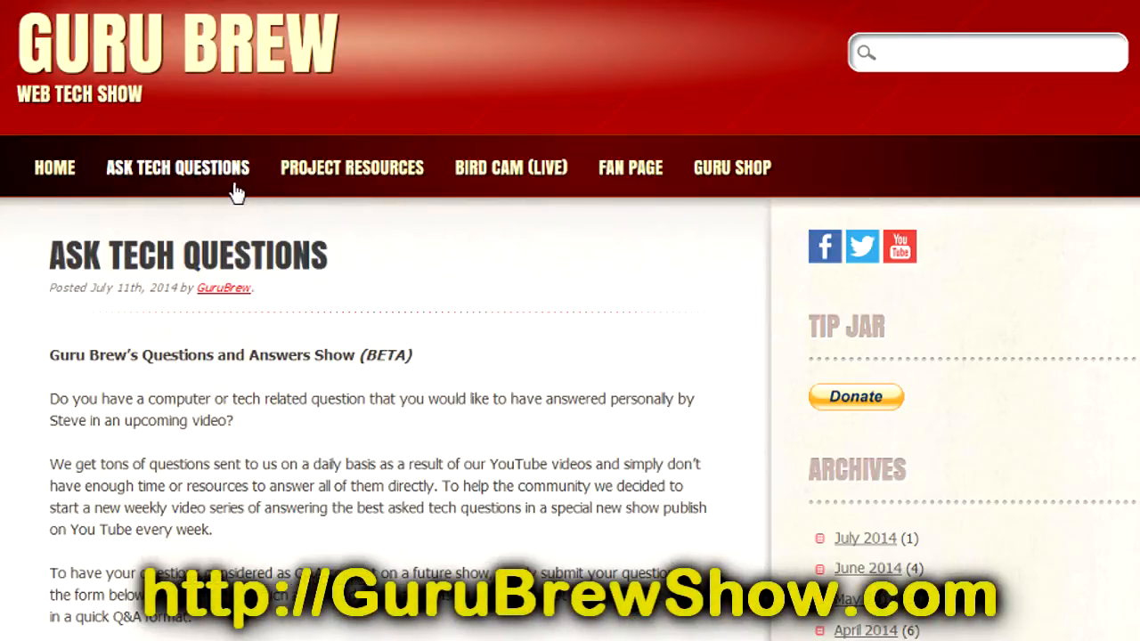
mouse_move(614, 221)
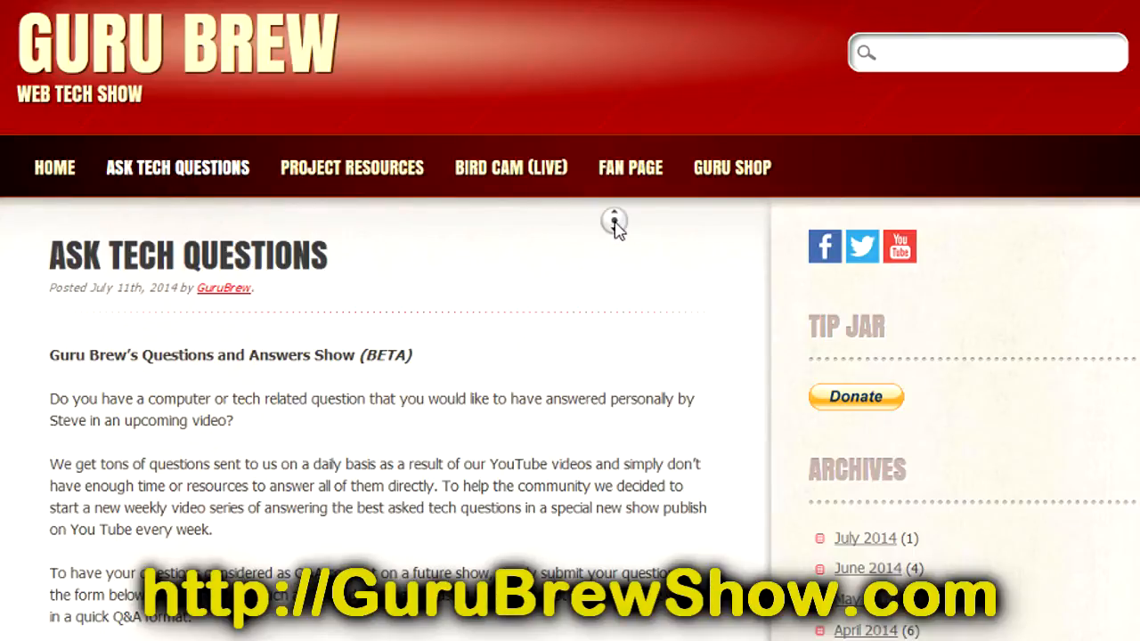
- Fill the Ask The Tech form with the title 'Question' and the security code 'htdv'
scroll("down", 3)
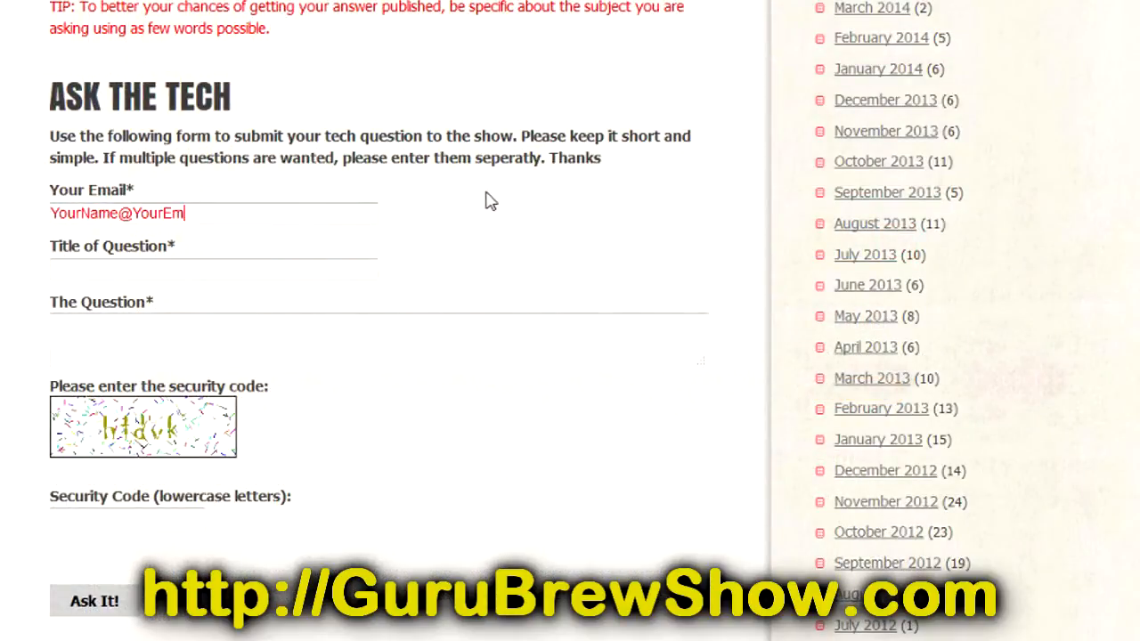
type("Question Title")
left_click(379, 340)
type("Put your question he")
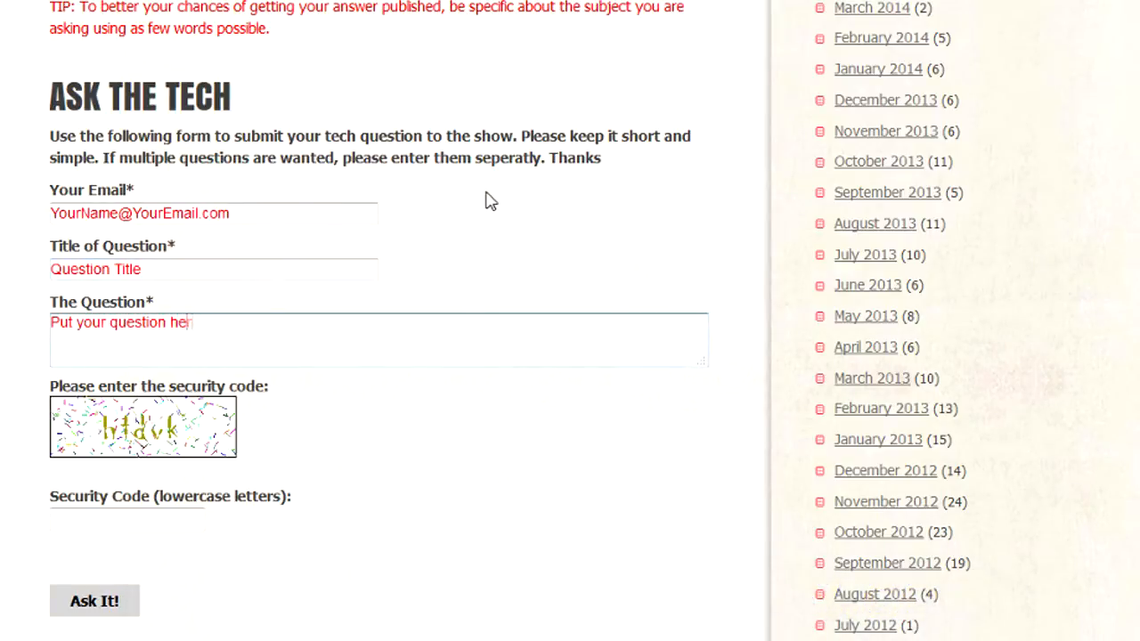
type("htdv")
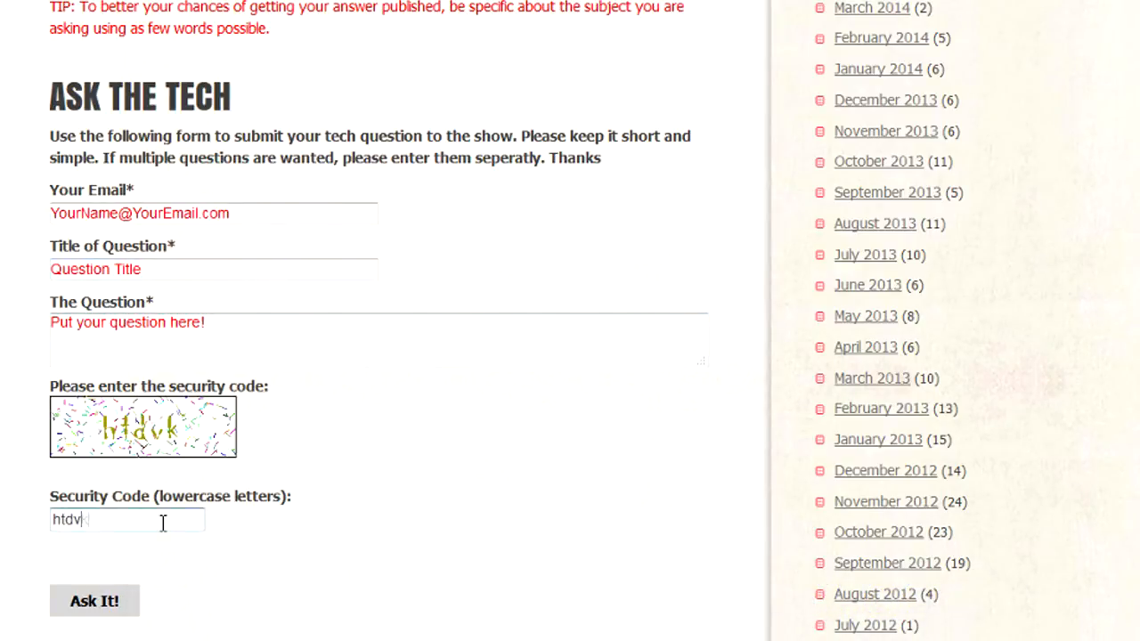